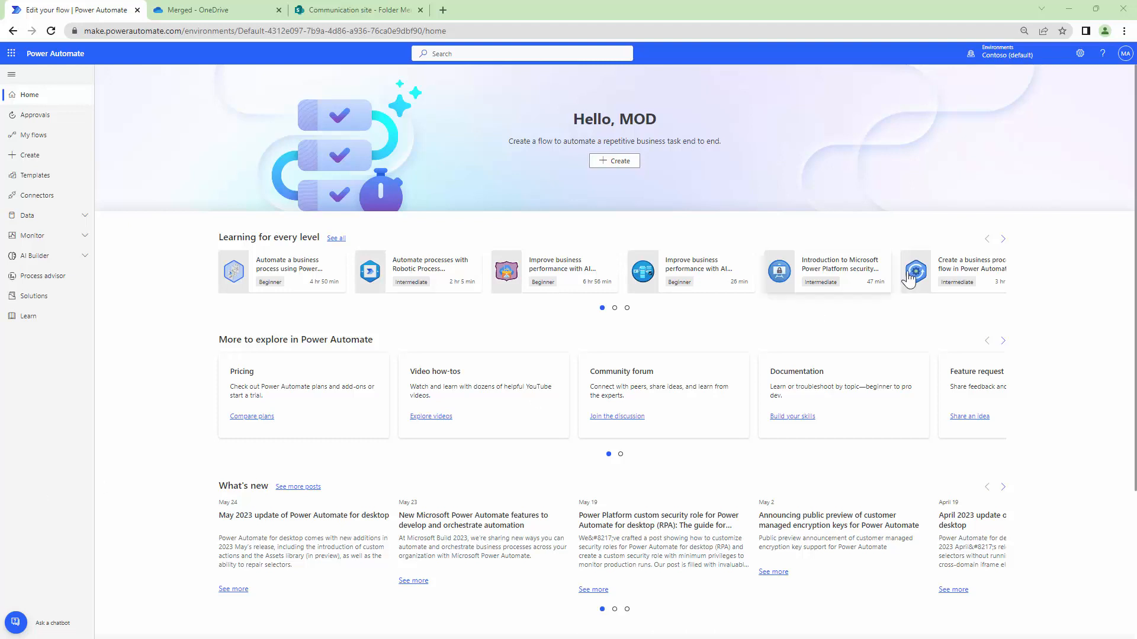
# Step: Review the four source files in SharePoint's Folder Merge Demo and the empty OneDrive Merged folder
pyautogui.click(355, 10)
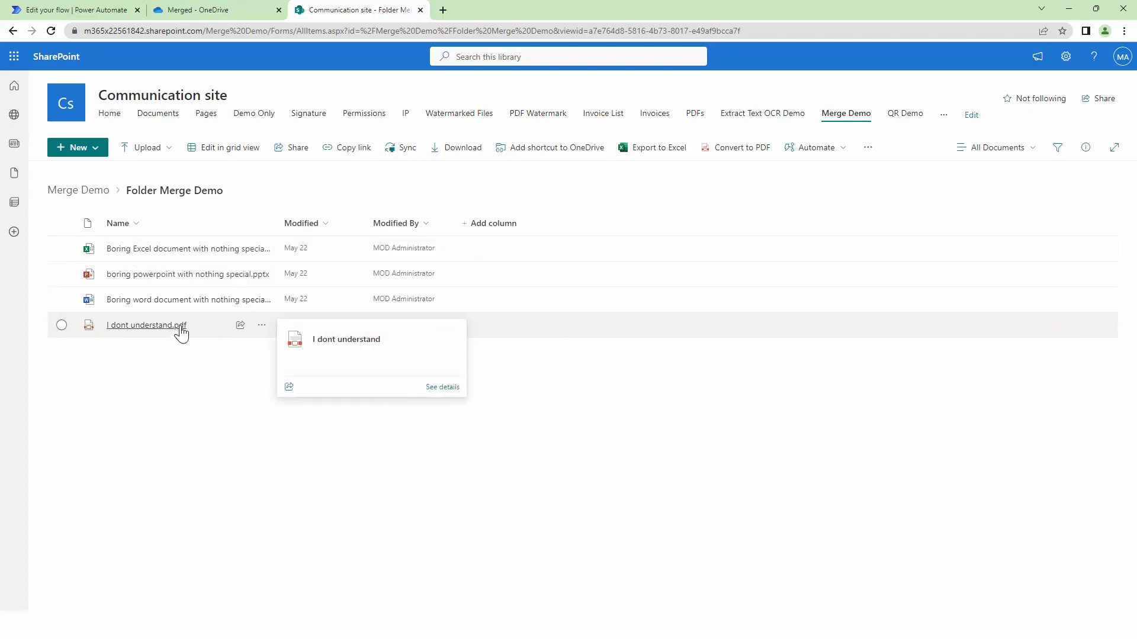
pyautogui.click(210, 10)
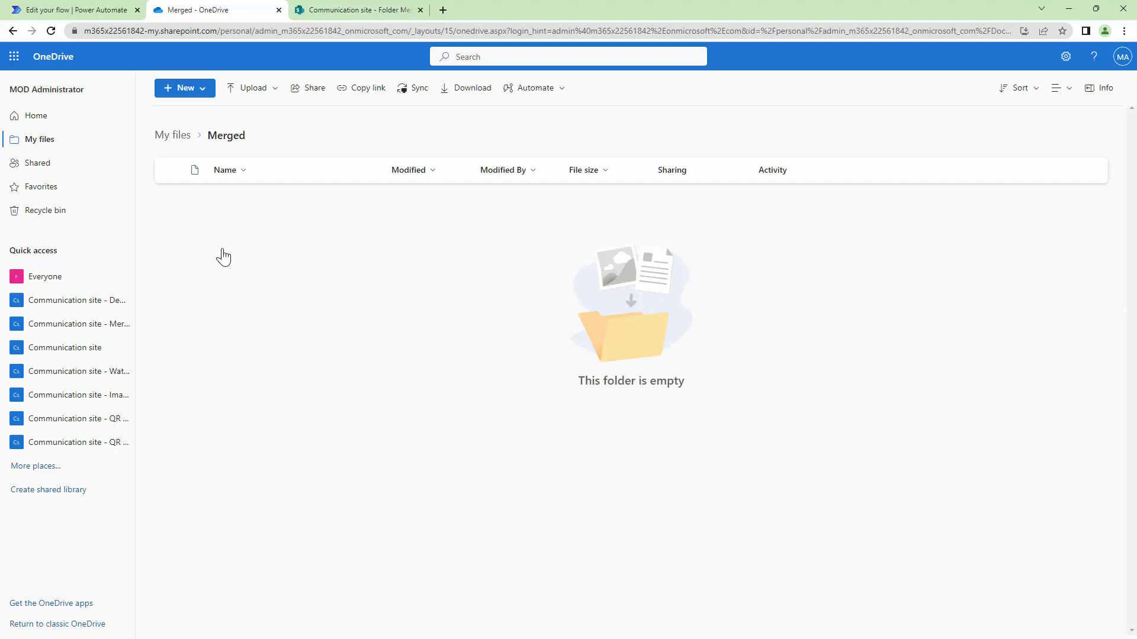
pyautogui.moveTo(200, 287)
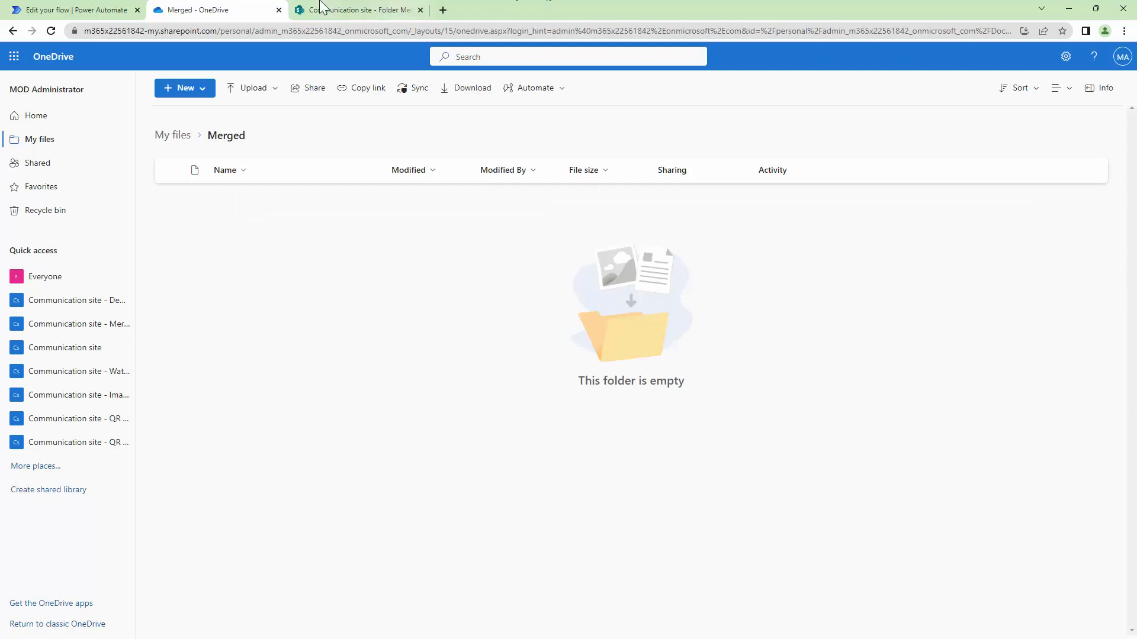
pyautogui.moveTo(73, 9)
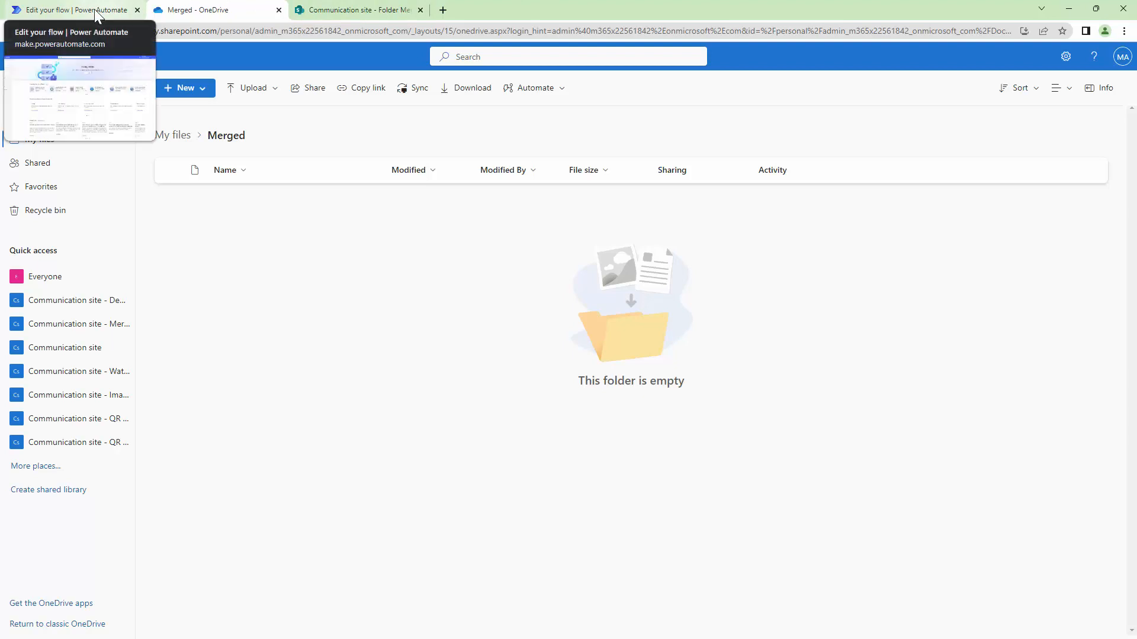
# Step: Create a scheduled cloud flow named Merge Demo that repeats every 1 Day
pyautogui.click(72, 10)
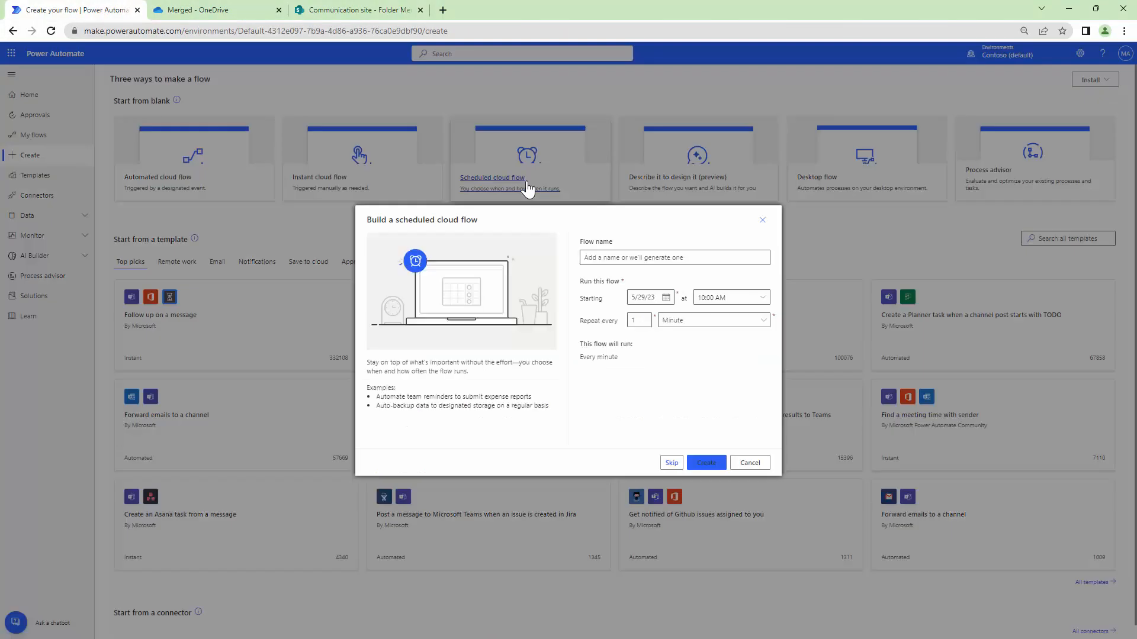
pyautogui.click(712, 319)
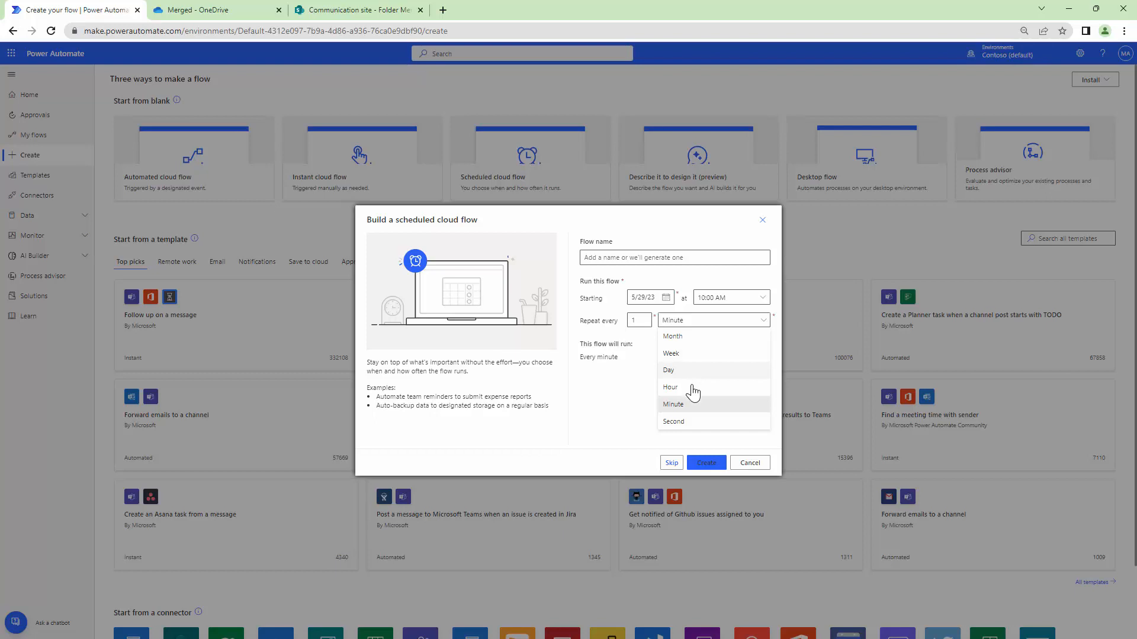
pyautogui.click(668, 370)
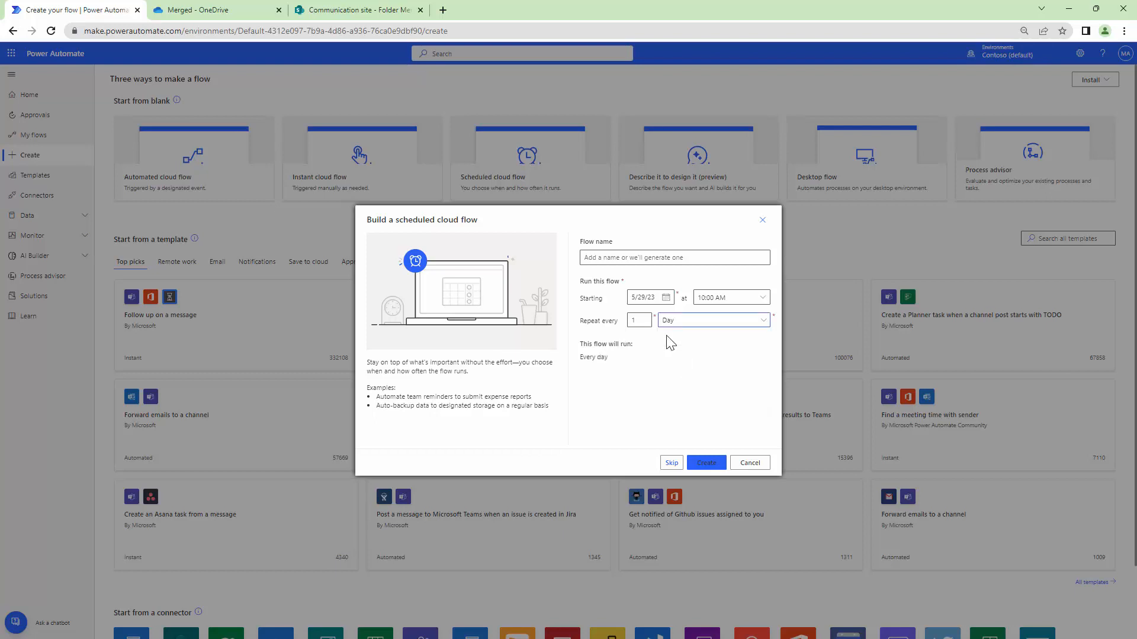
pyautogui.click(674, 257)
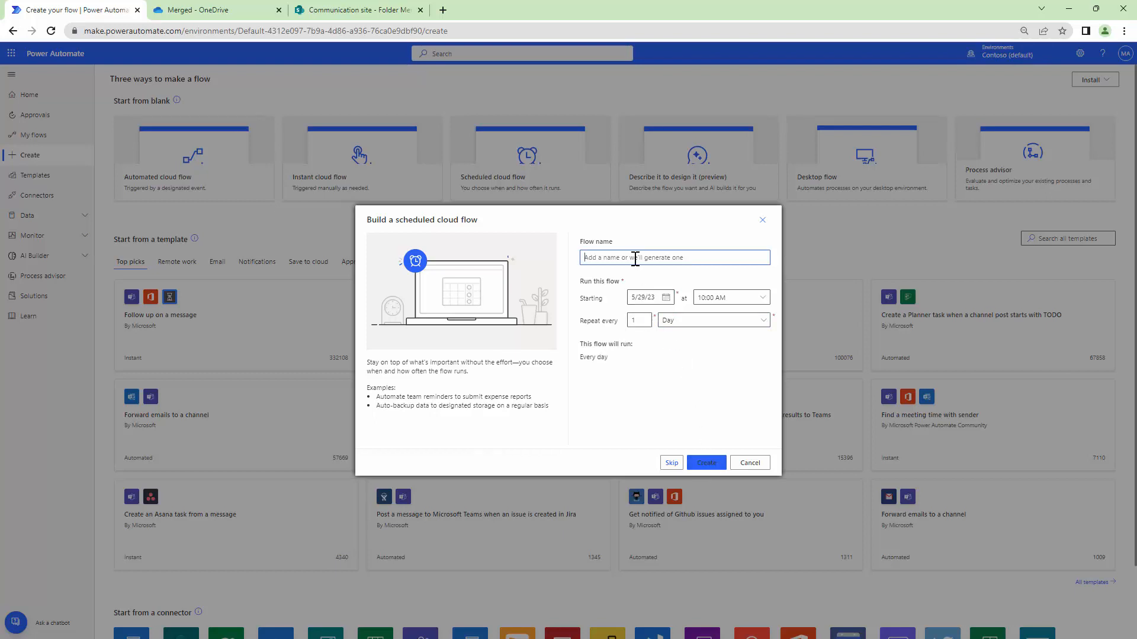
pyautogui.click(705, 463)
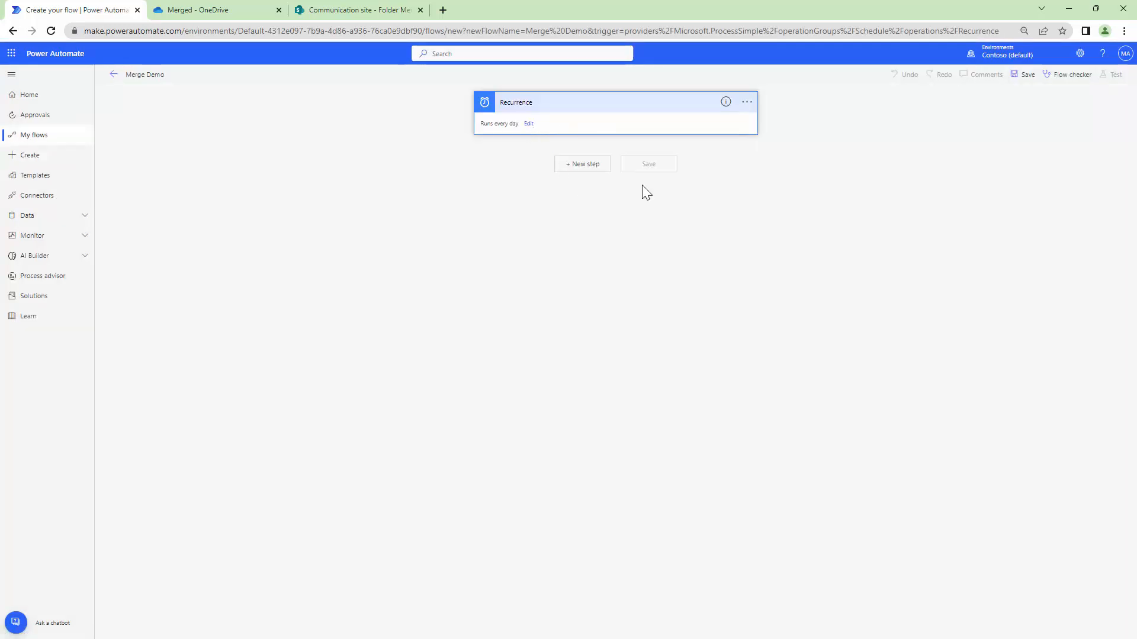
# Step: Set Recurrence to run at hour 19 in the (UTC+05:30) Chennai, Kolkata, Mumbai, New Delhi time zone
pyautogui.click(528, 123)
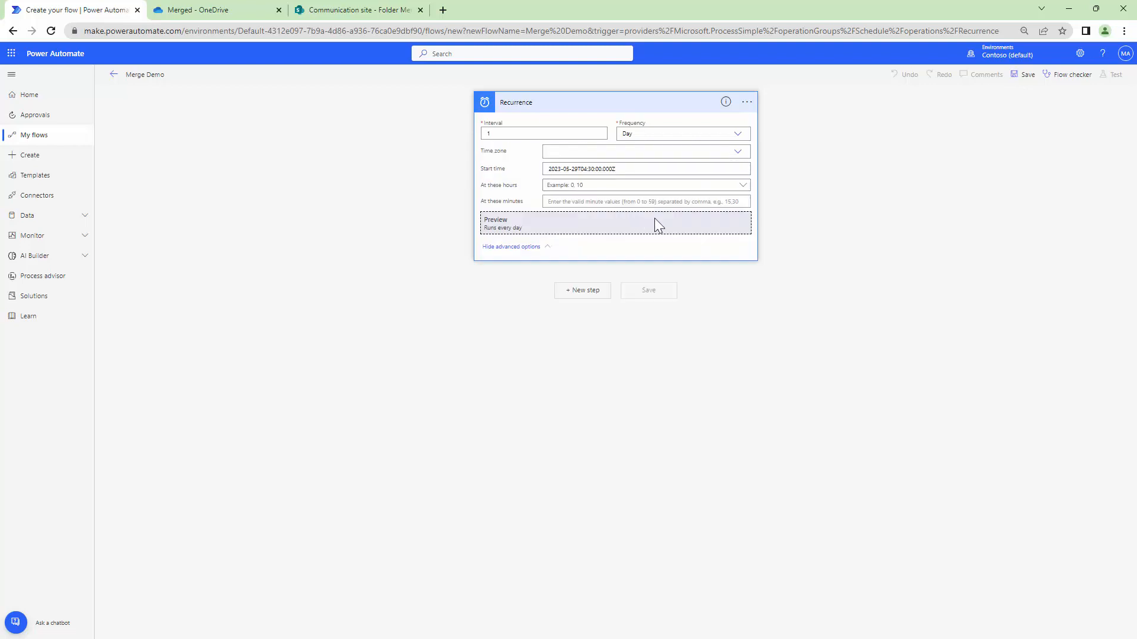
pyautogui.click(744, 185)
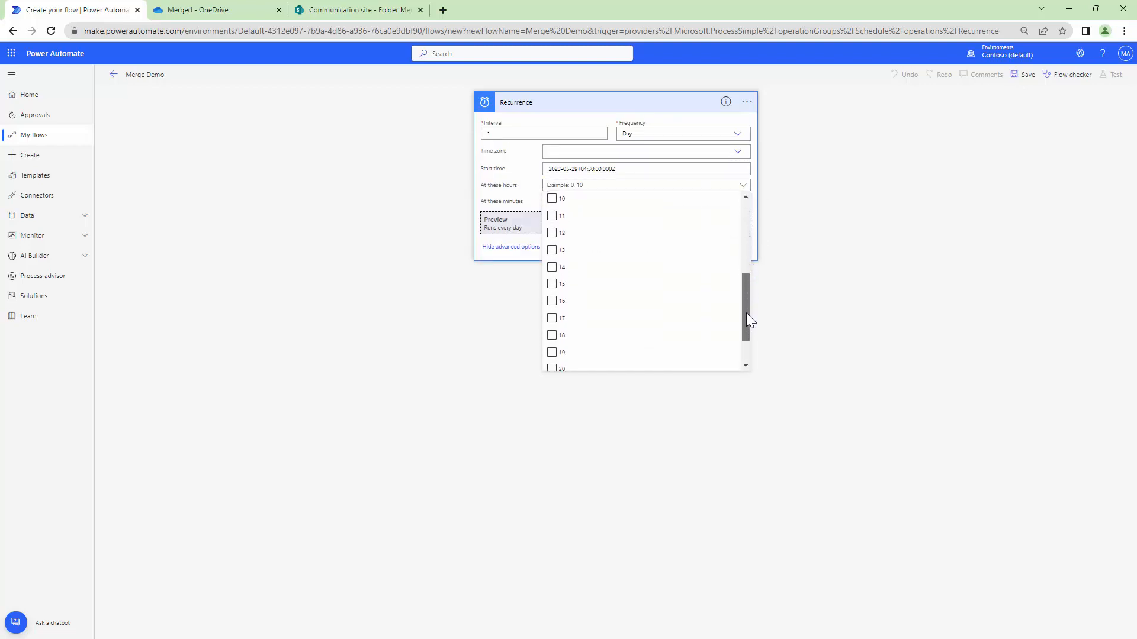
pyautogui.click(560, 336)
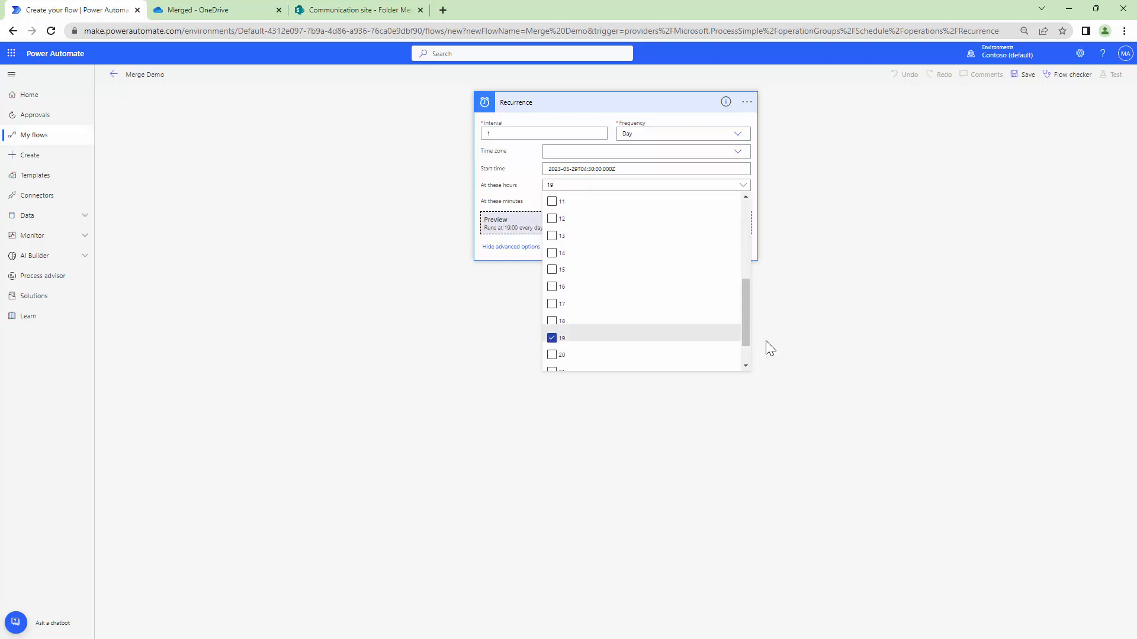
pyautogui.click(644, 151)
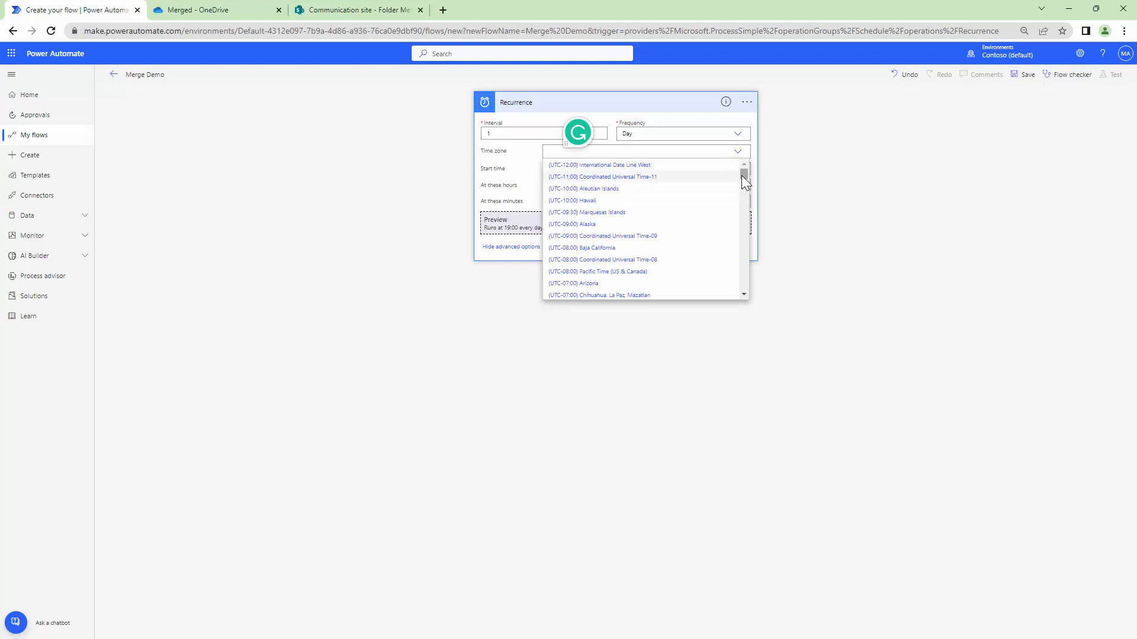
pyautogui.scroll(-3)
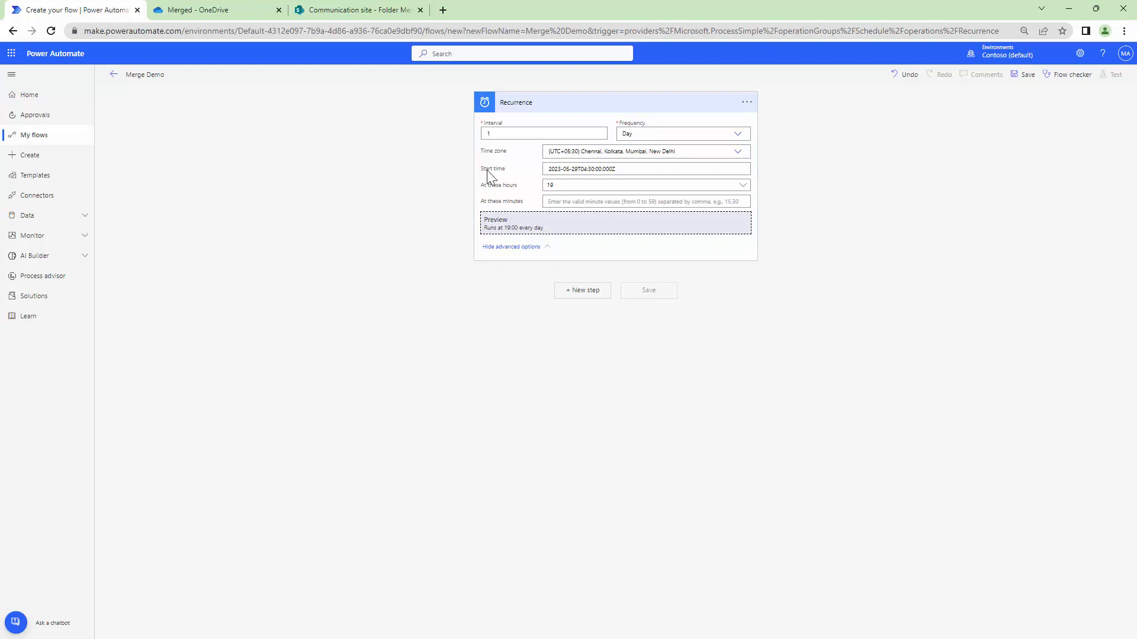
pyautogui.moveTo(526, 192)
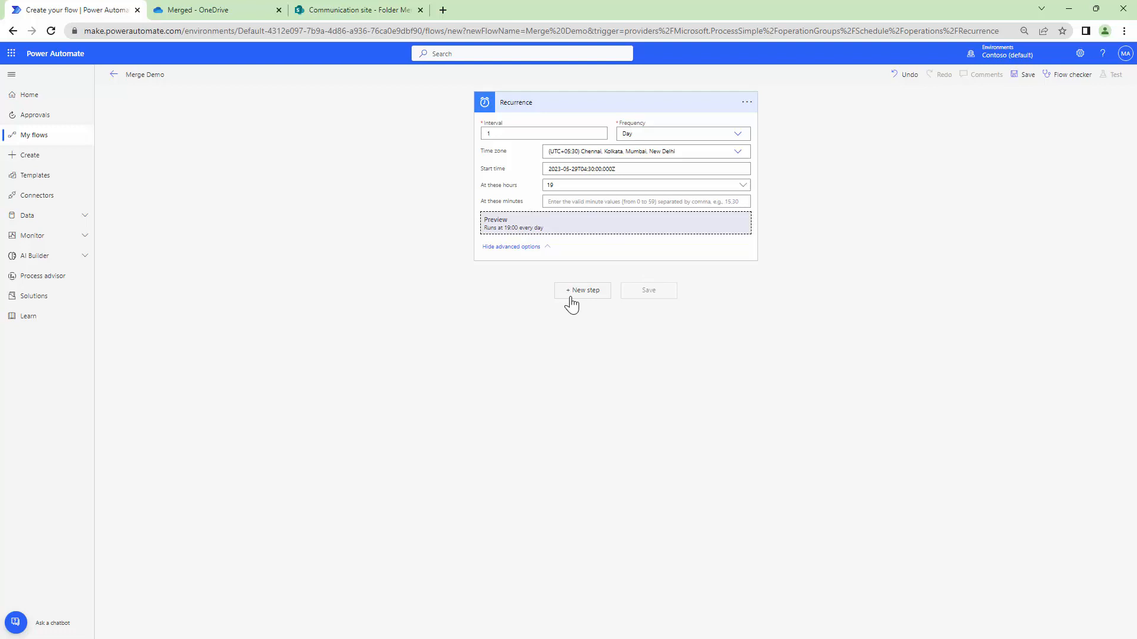
# Step: Add SharePoint Get files (properties only) with Site Address set to the Communication site
pyautogui.click(582, 290)
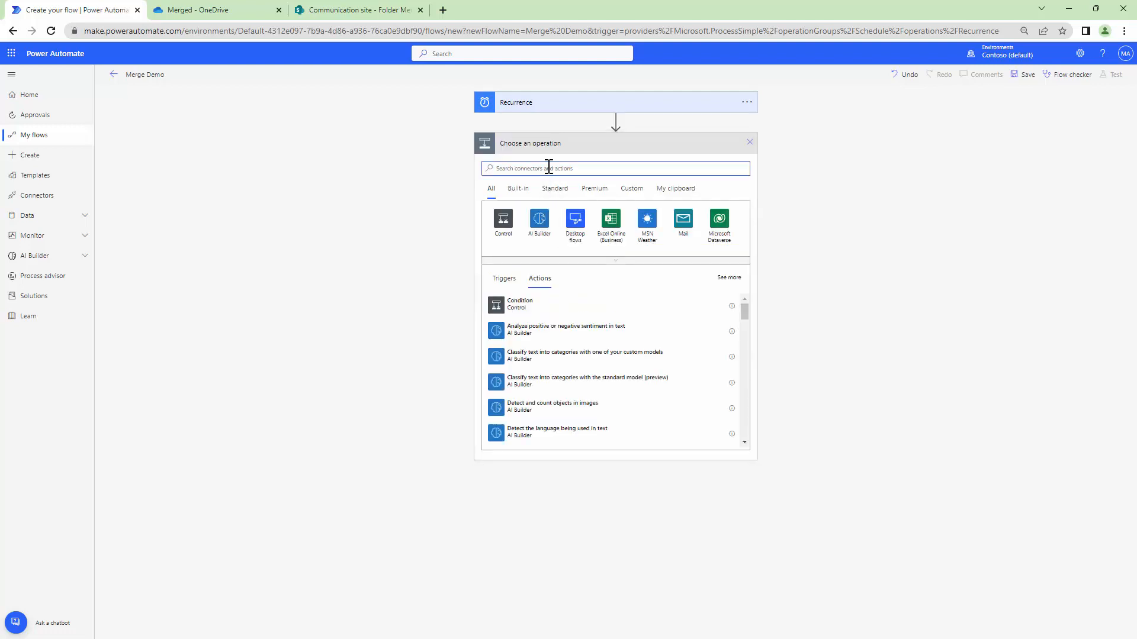
pyautogui.write('Shar')
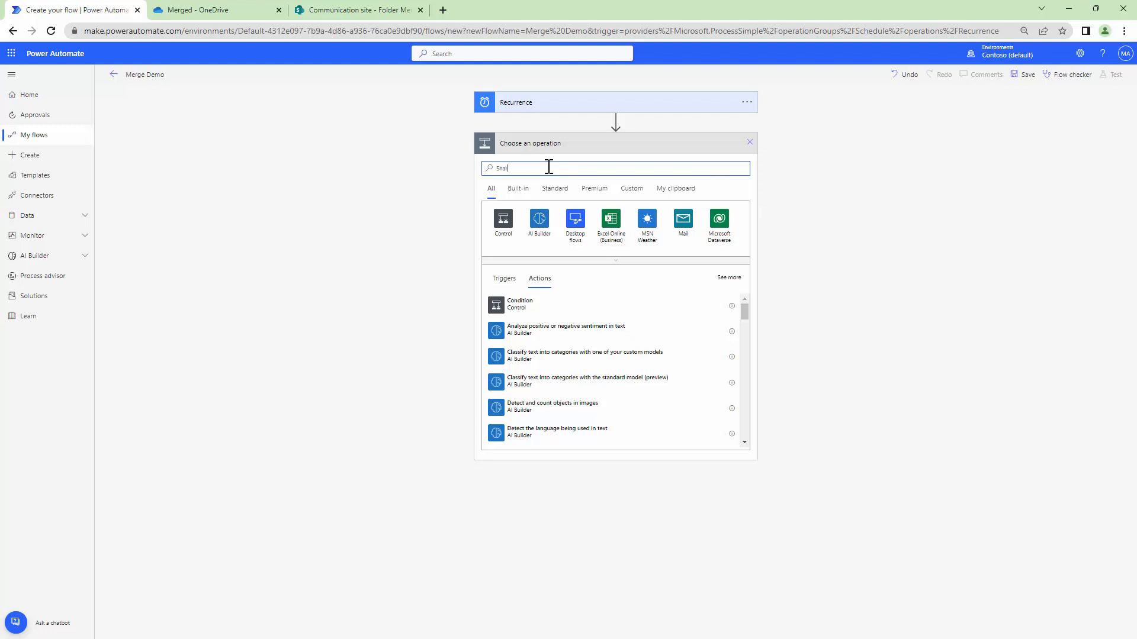
pyautogui.write('get files')
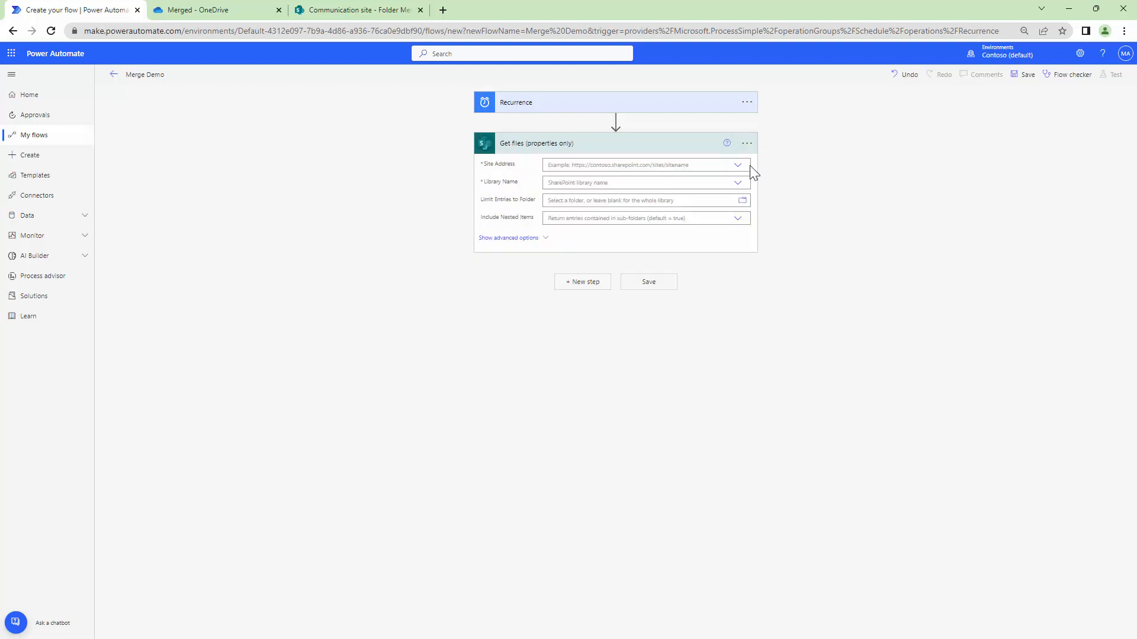
pyautogui.click(738, 165)
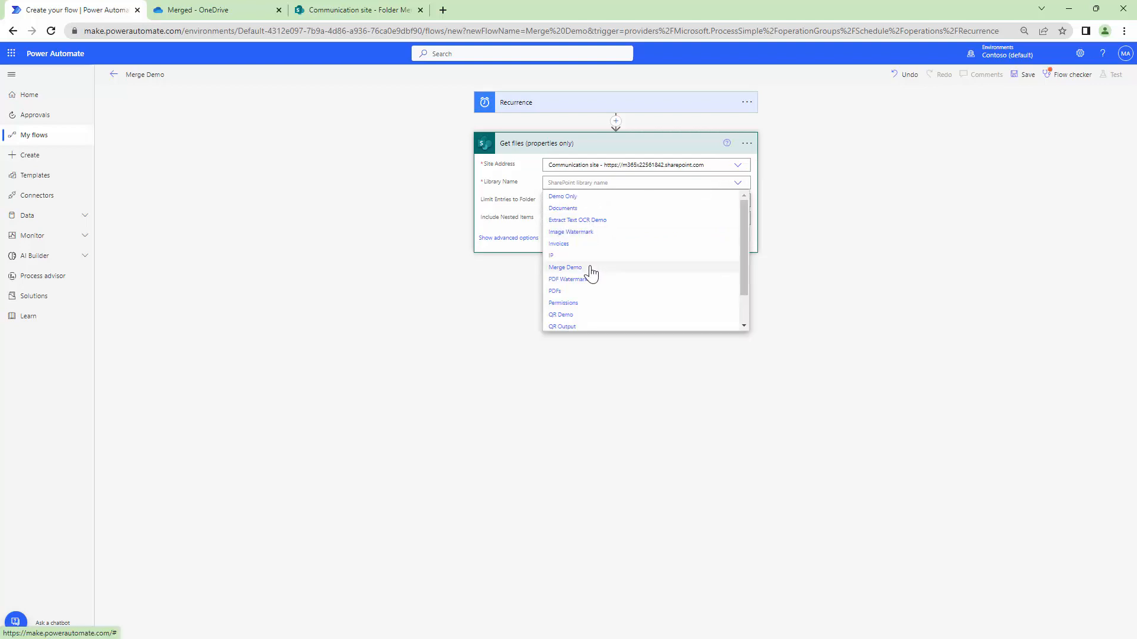
pyautogui.moveTo(355, 10)
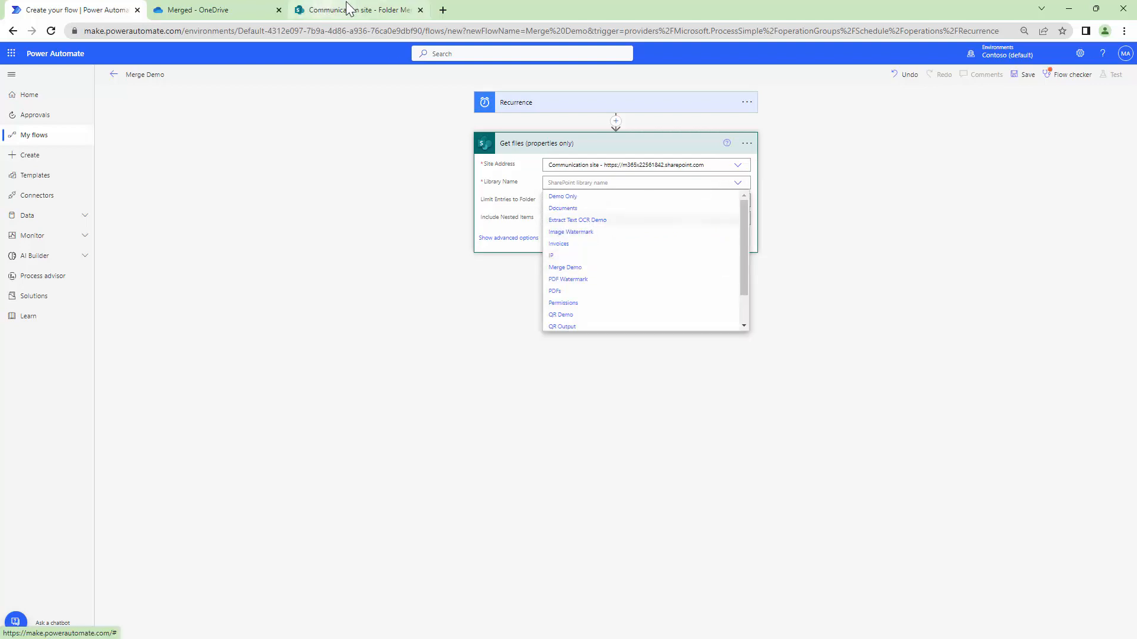
# Step: Point the action at the Merge Demo library, limited to folder /Merge Demo/Folder Merge Demo
pyautogui.click(355, 9)
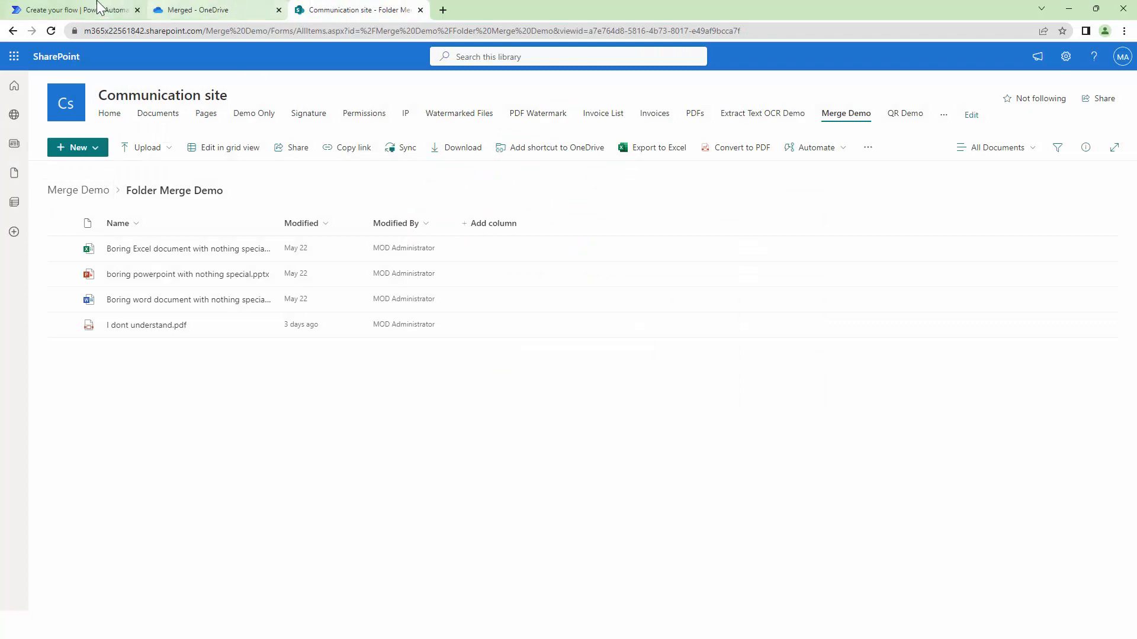
pyautogui.click(72, 10)
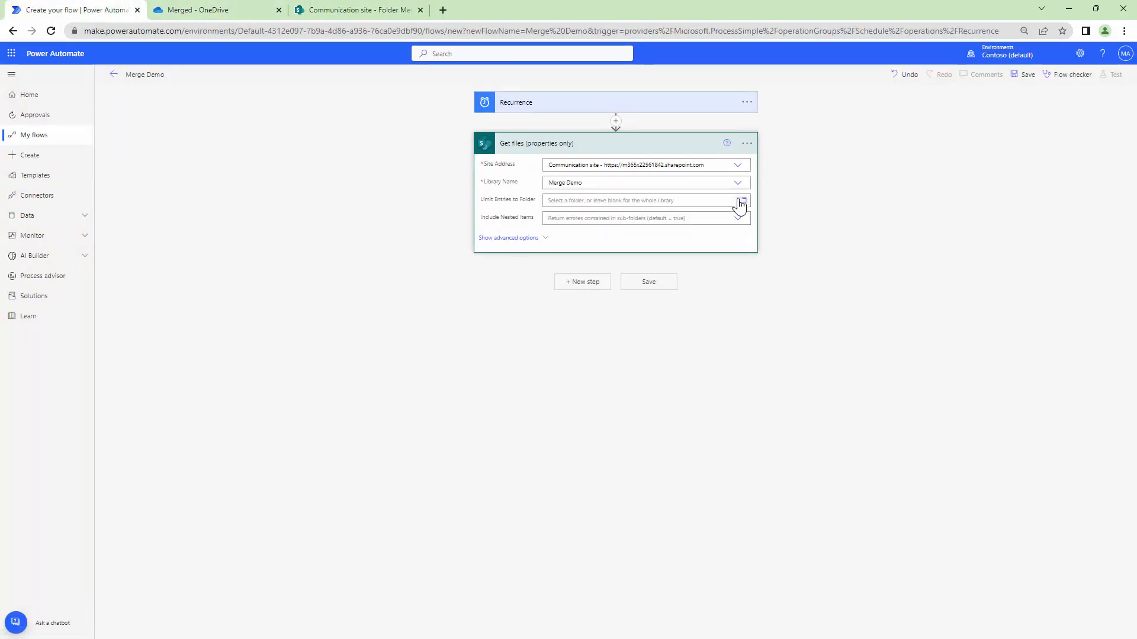
pyautogui.click(742, 200)
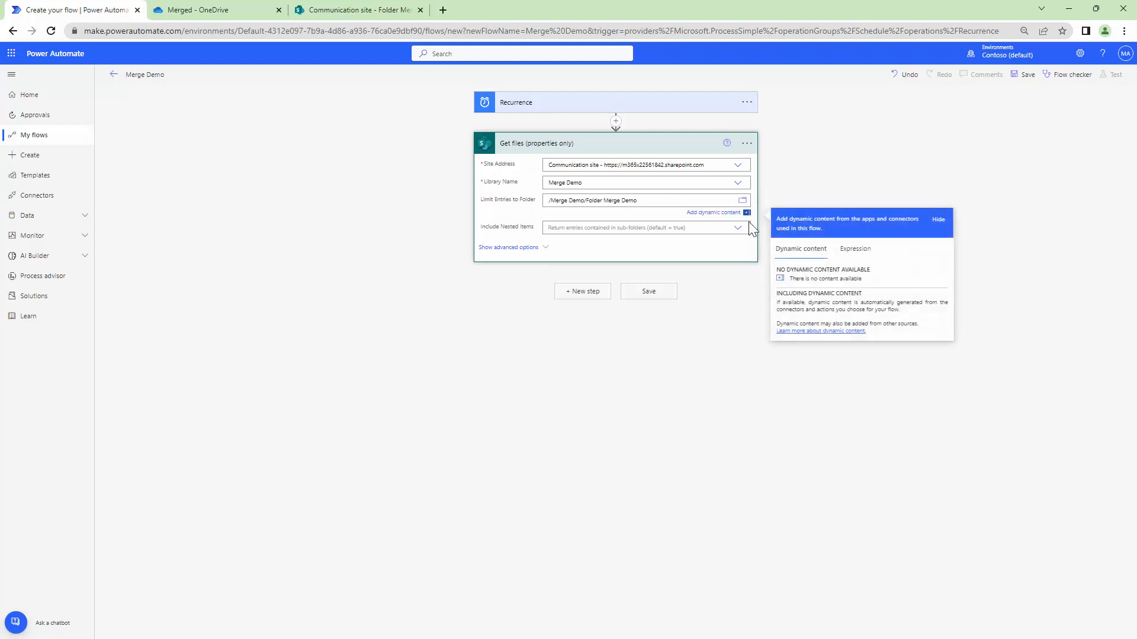
pyautogui.moveTo(417, 283)
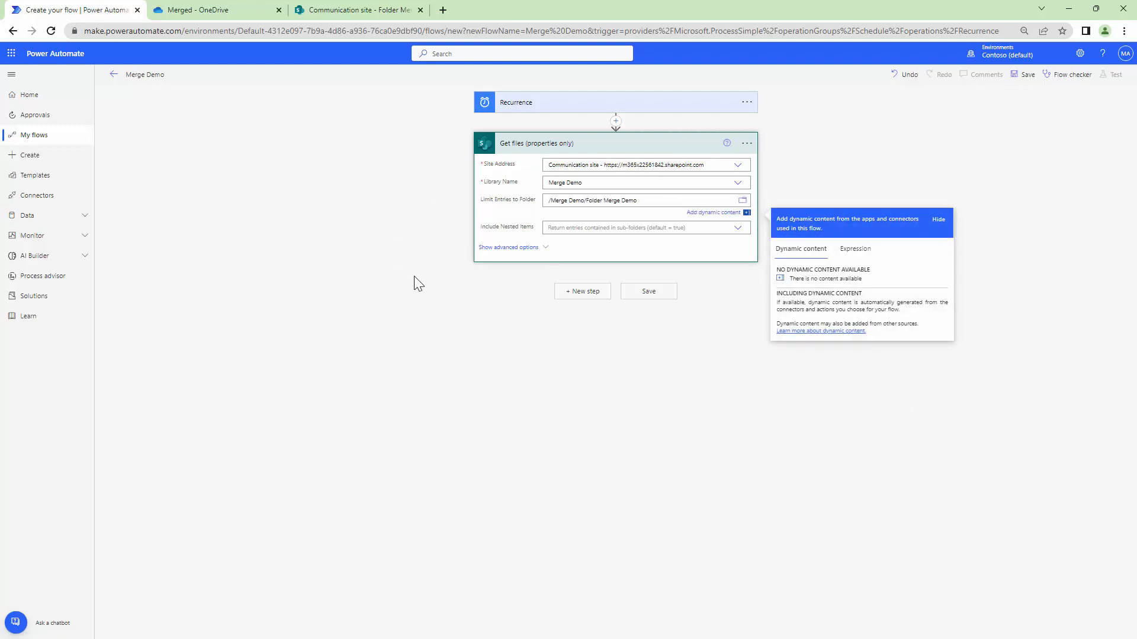
pyautogui.moveTo(583, 292)
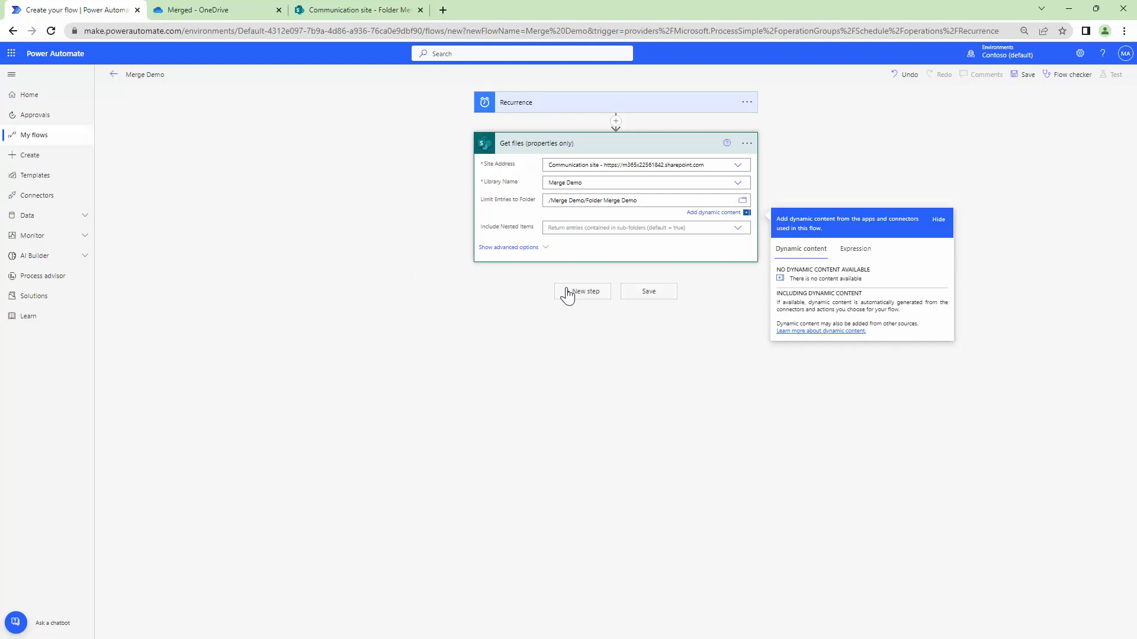
# Step: Add an Initialize variable action after Get files
pyautogui.click(583, 291)
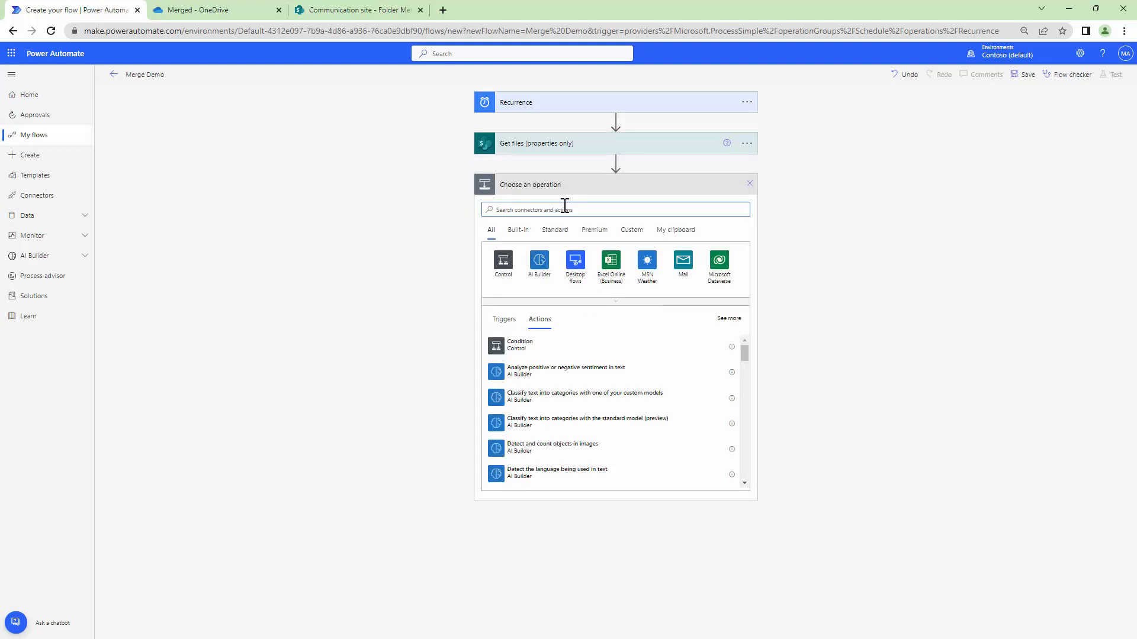
pyautogui.write('Initialize')
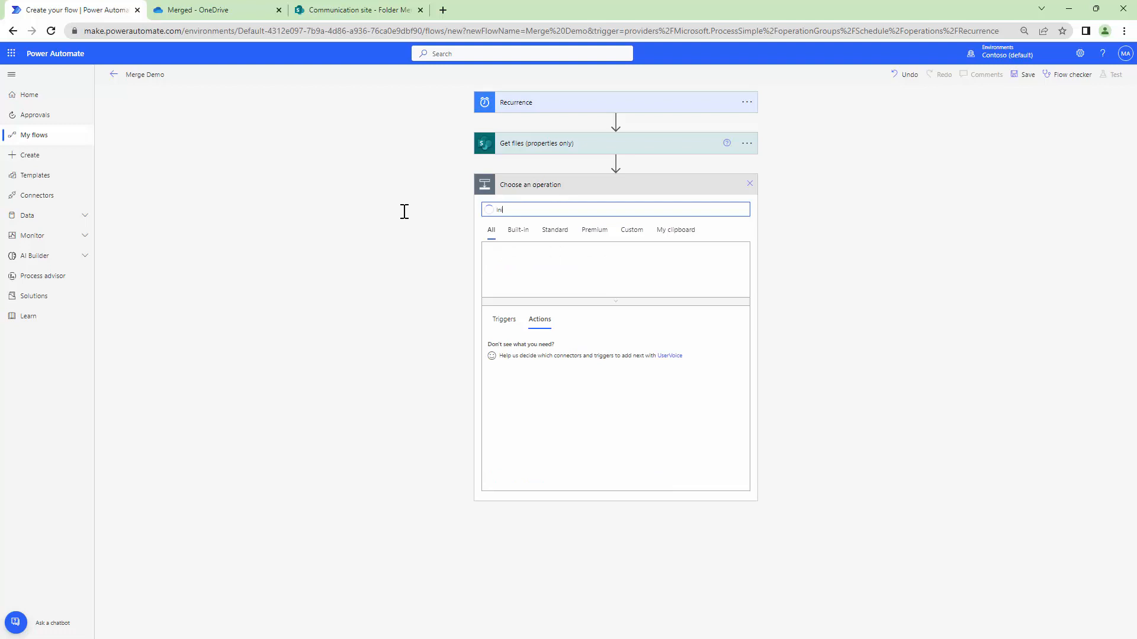
pyautogui.write('initia')
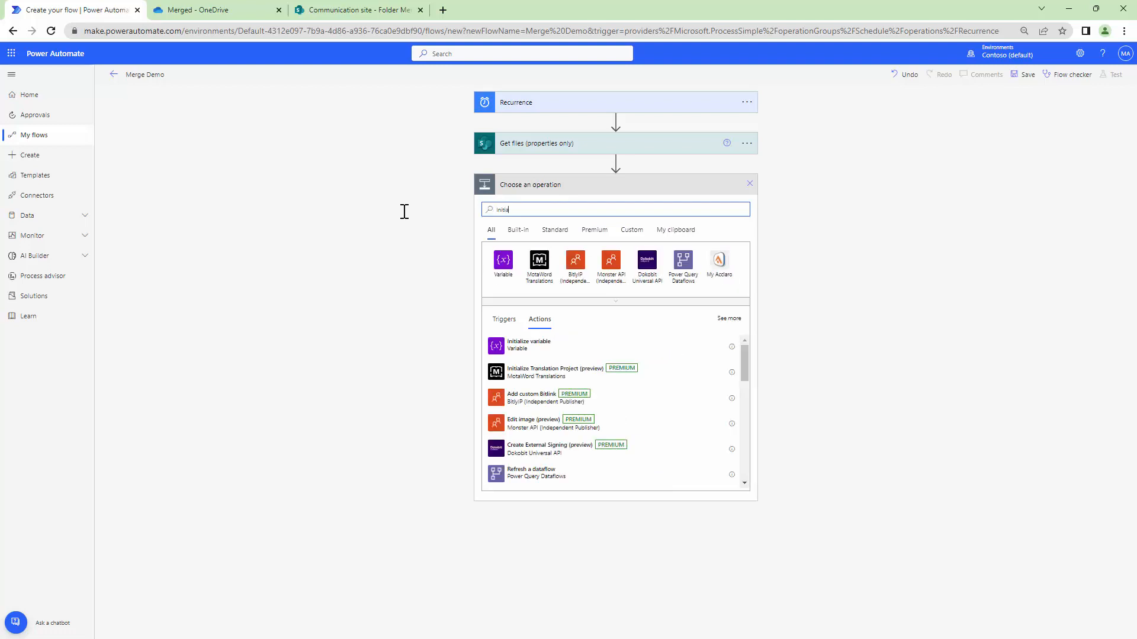
pyautogui.click(528, 345)
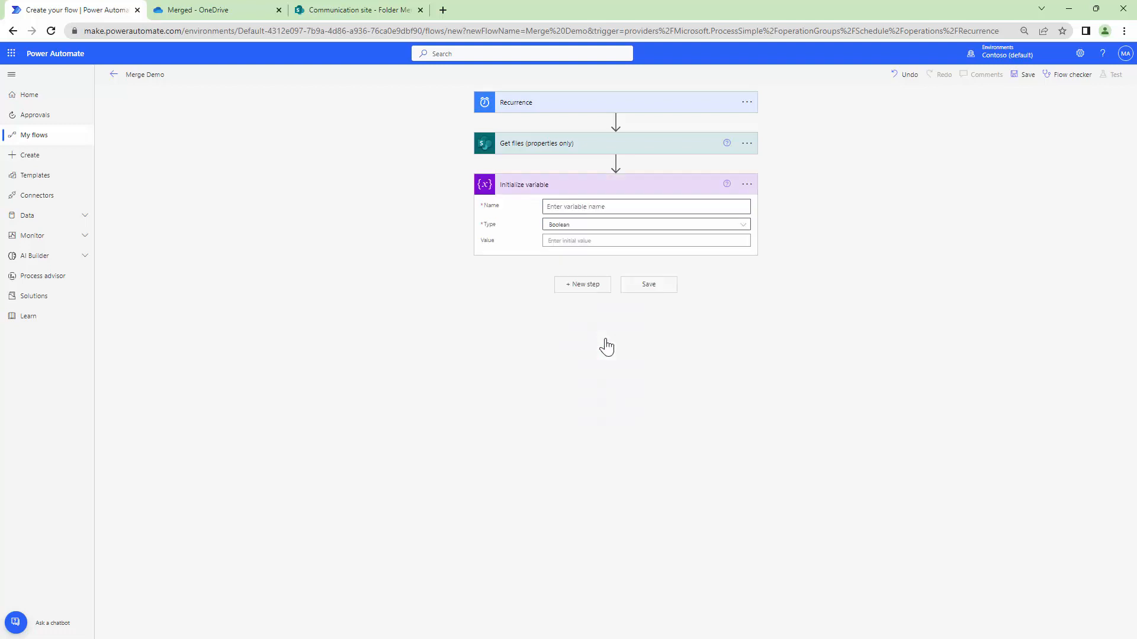
pyautogui.moveTo(747, 183)
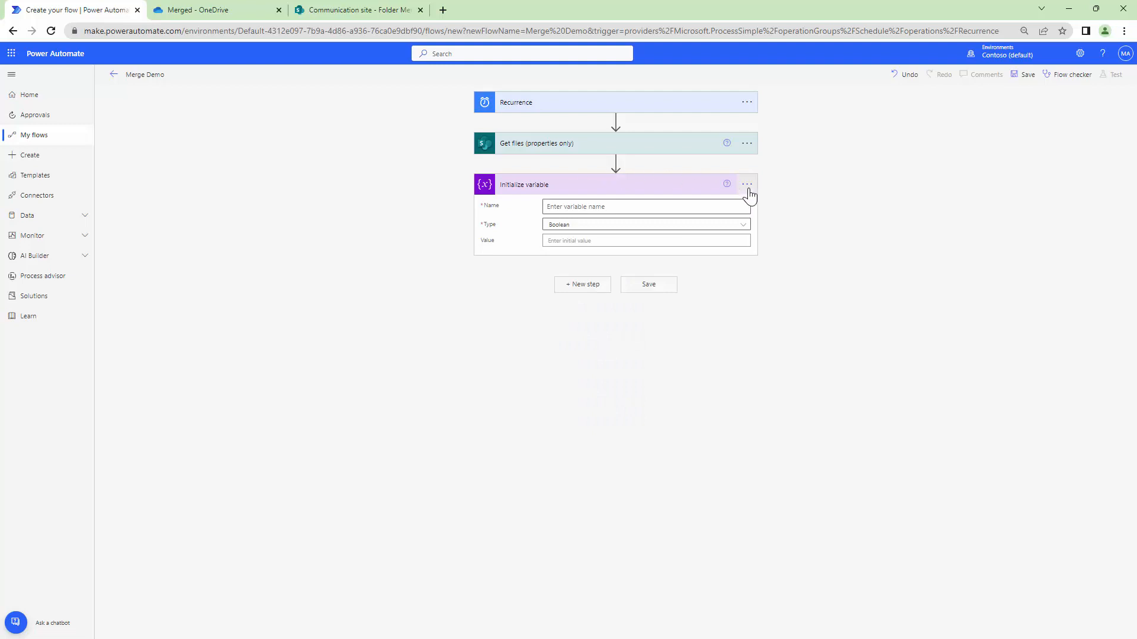
# Step: Retitle it Initialize variable File Array and define variable FileArr of type Array
pyautogui.doubleClick(523, 184)
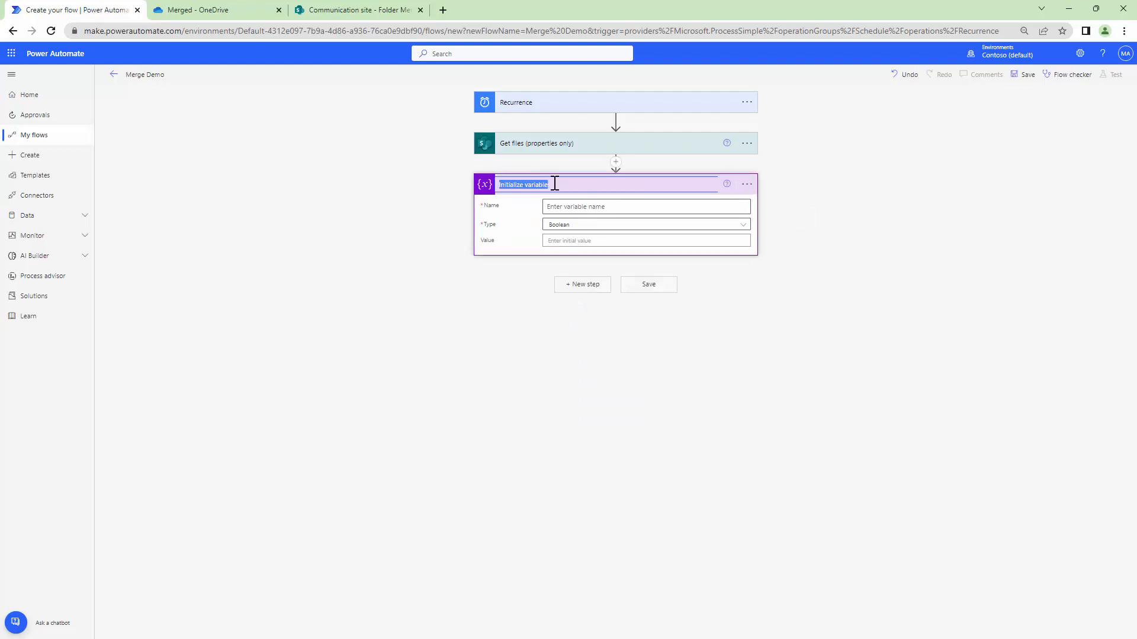
pyautogui.write('File Arr')
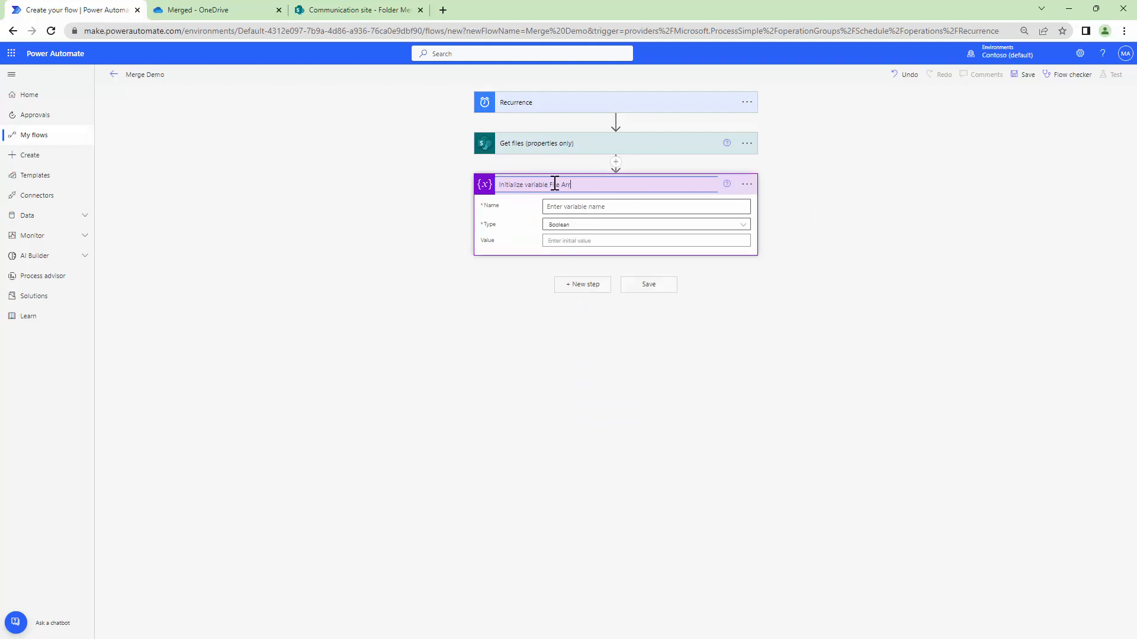
pyautogui.write('FileArr')
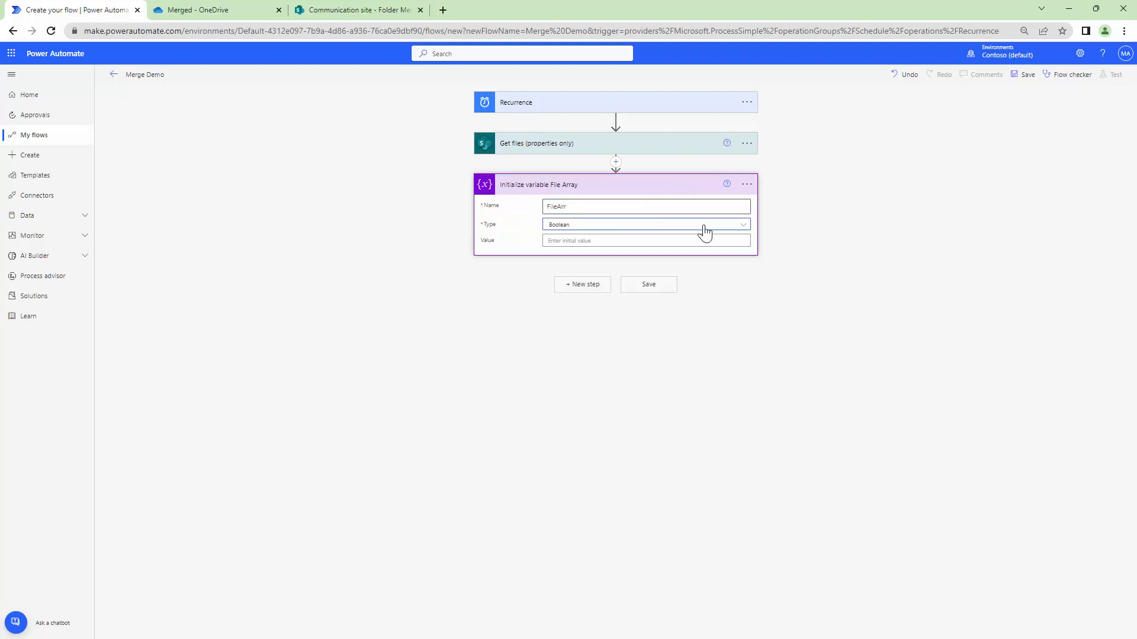
pyautogui.click(645, 224)
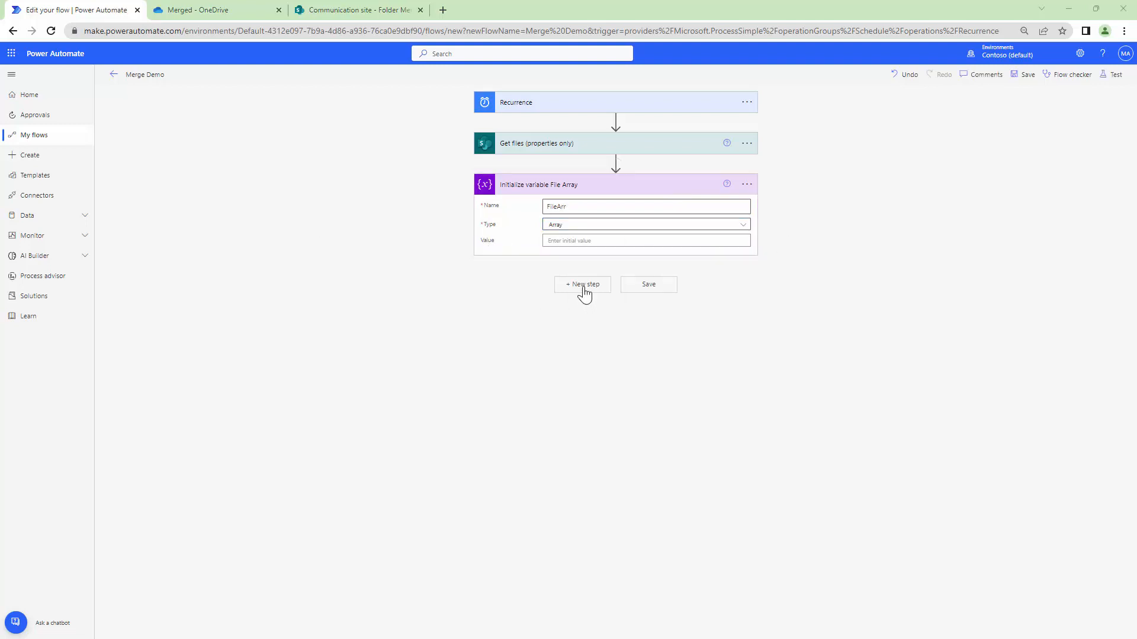
# Step: Add a SharePoint Get file content action after the variable step
pyautogui.click(582, 284)
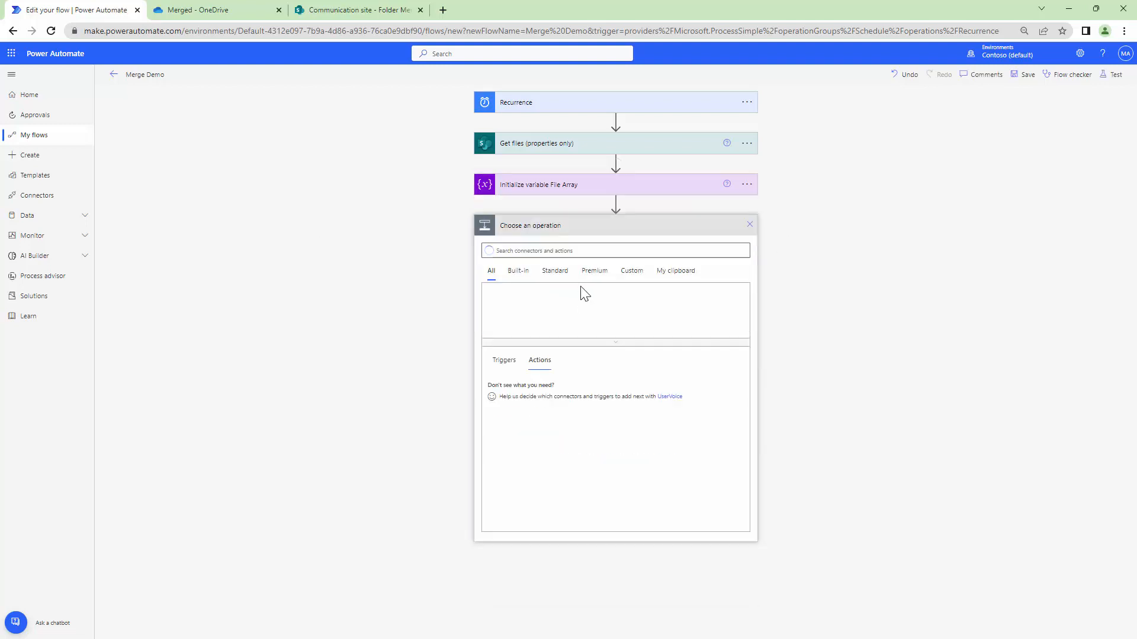
pyautogui.click(615, 250)
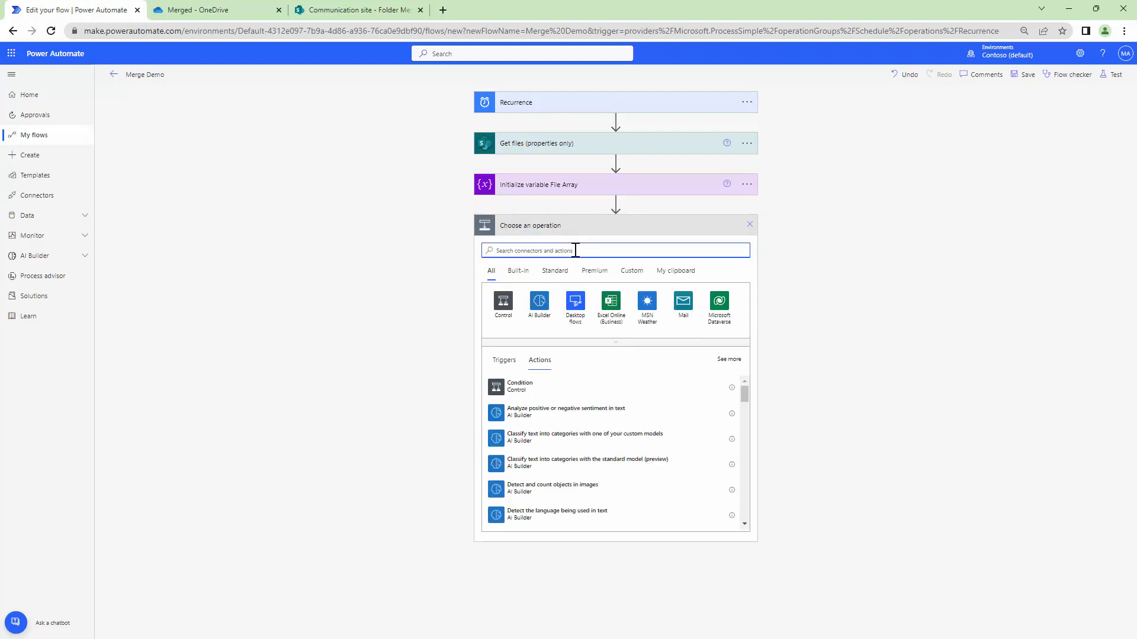
pyautogui.write('SharePoint')
pyautogui.write('Get file')
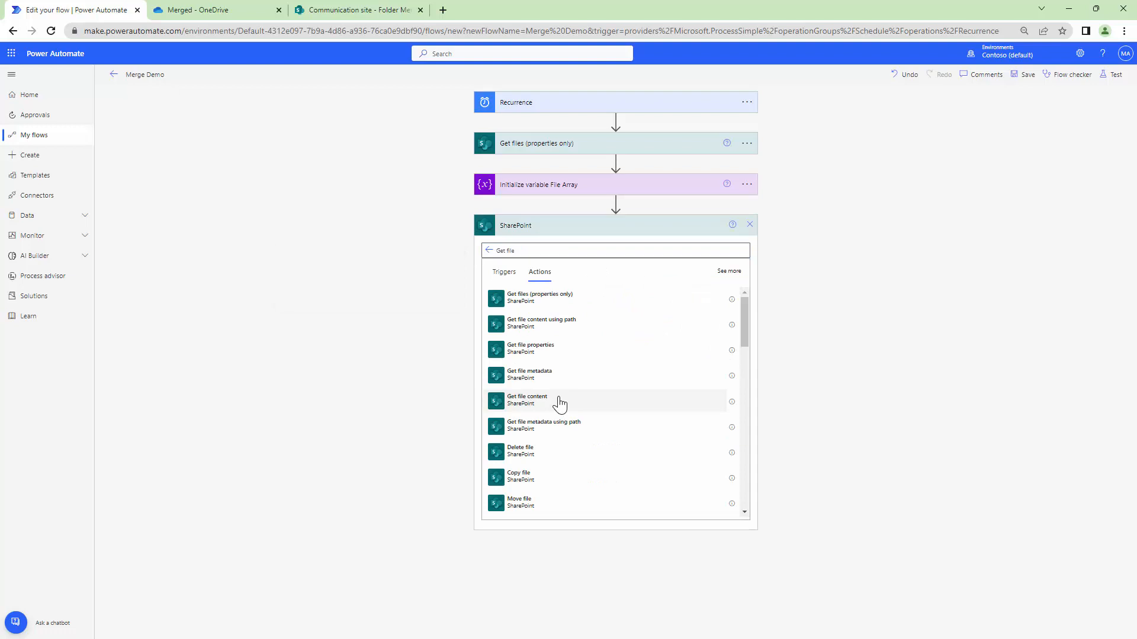
pyautogui.click(527, 399)
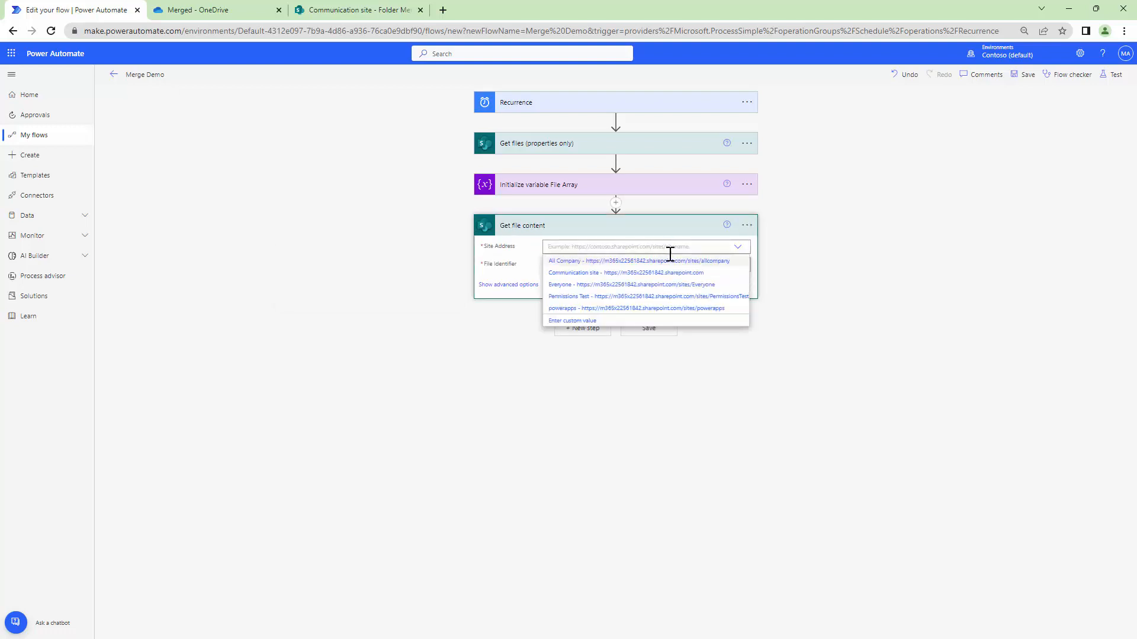
# Step: Set Communication site and each file's Identifier as File Identifier, forming an Apply to each loop
pyautogui.click(617, 272)
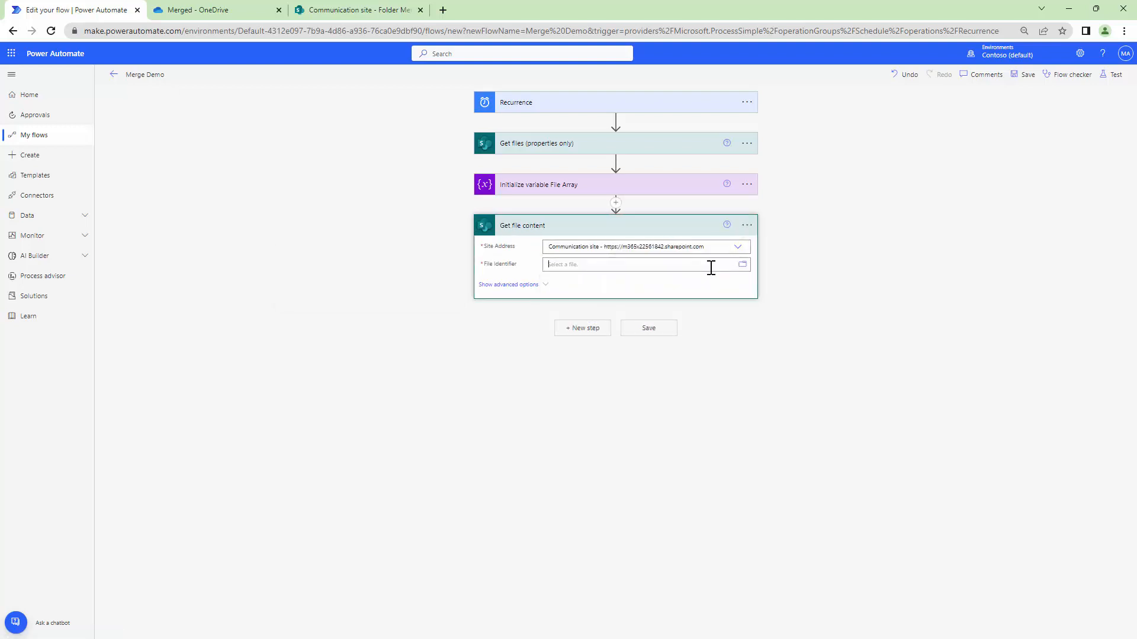
pyautogui.click(628, 264)
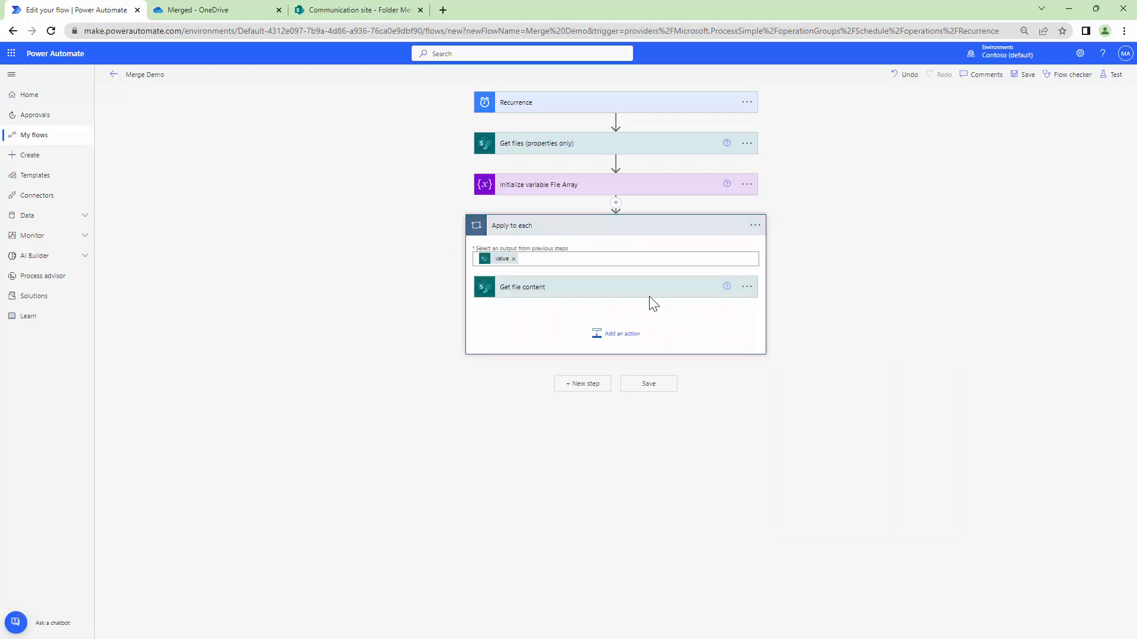
pyautogui.moveTo(519, 222)
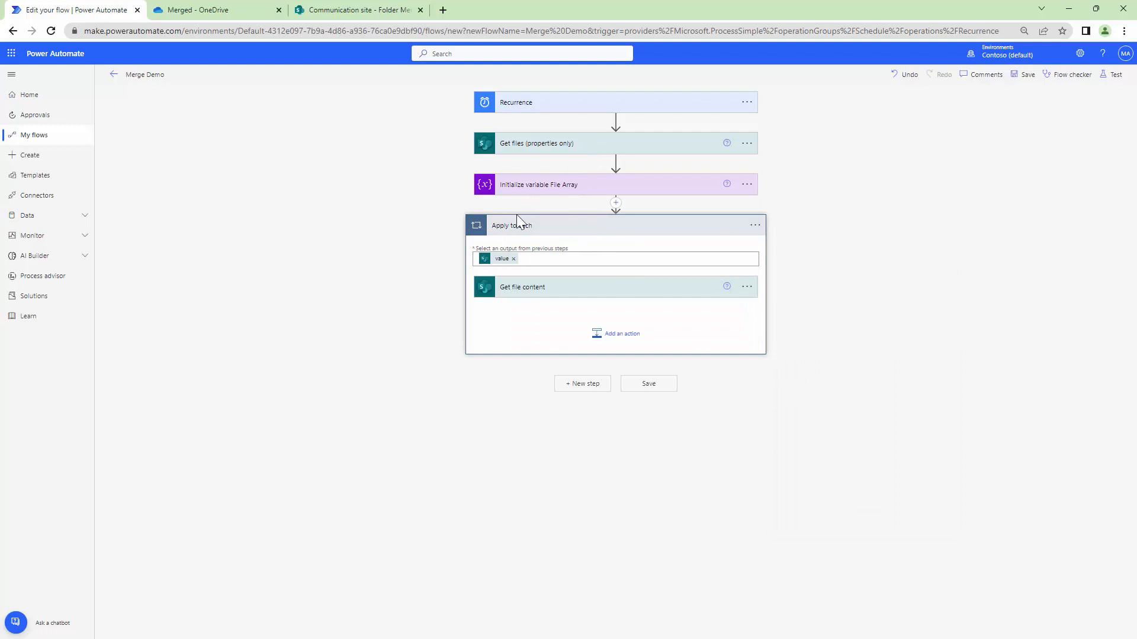
pyautogui.moveTo(431, 277)
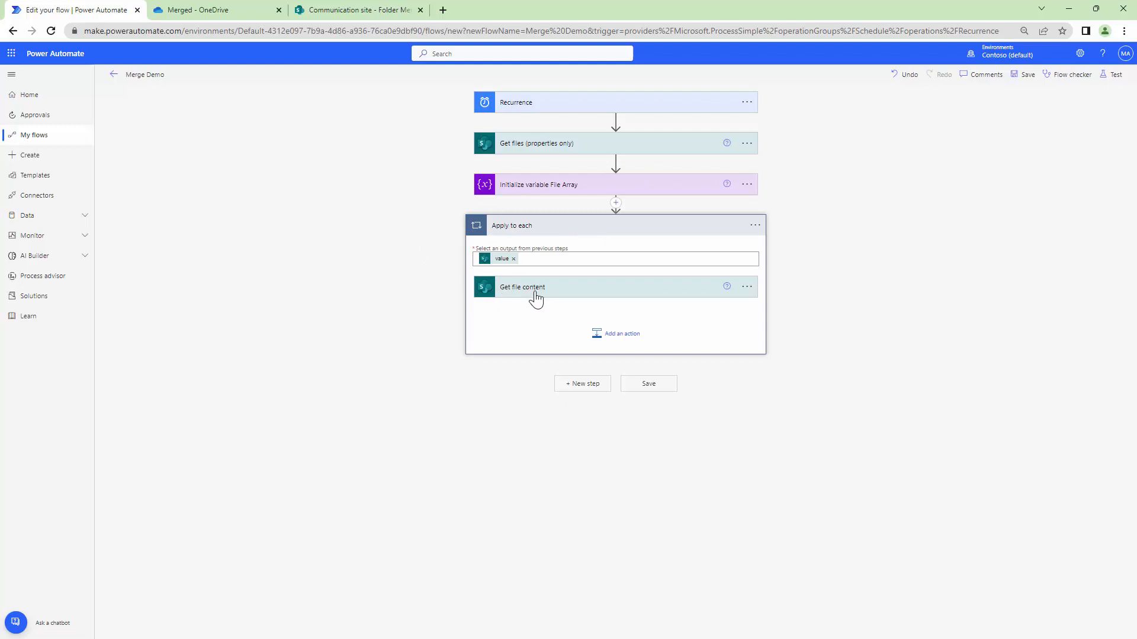
pyautogui.click(523, 286)
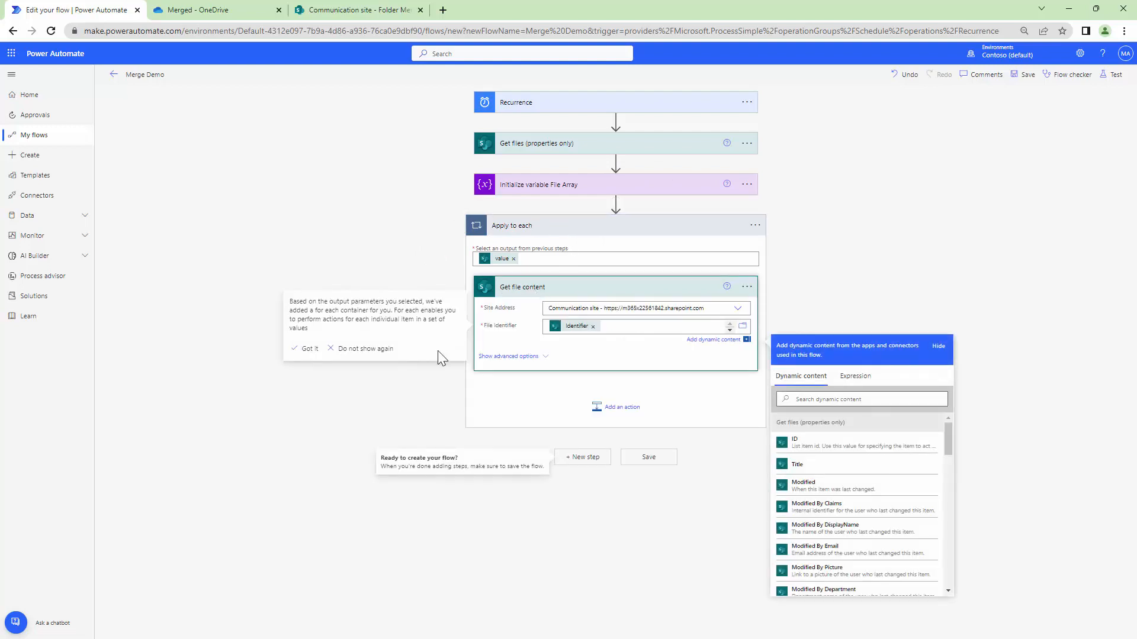
pyautogui.moveTo(49, 442)
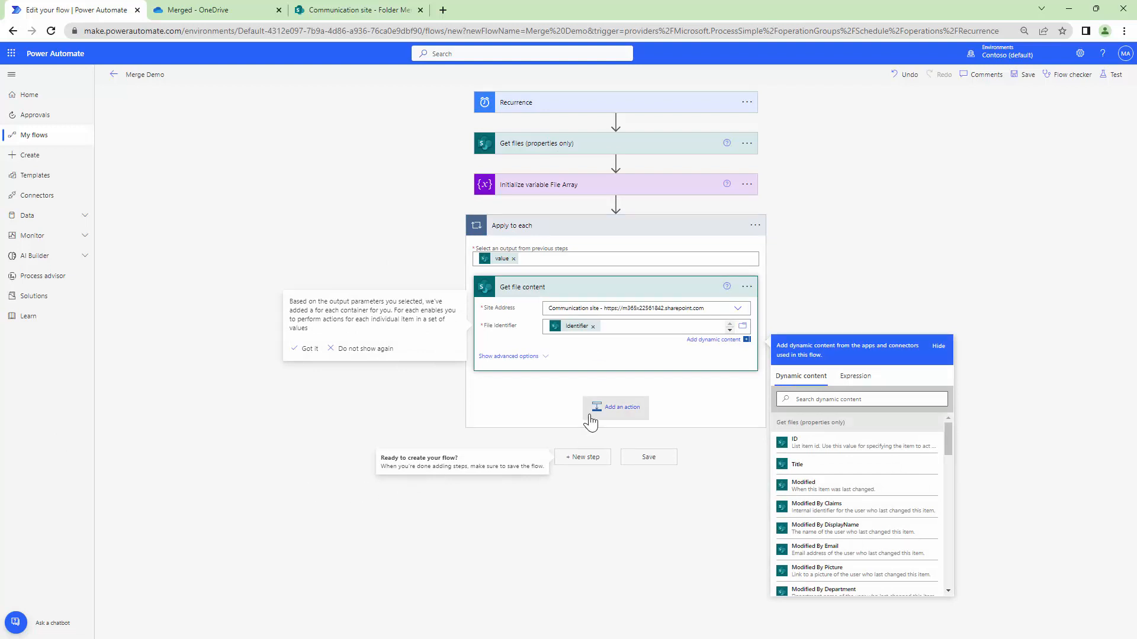
pyautogui.click(616, 407)
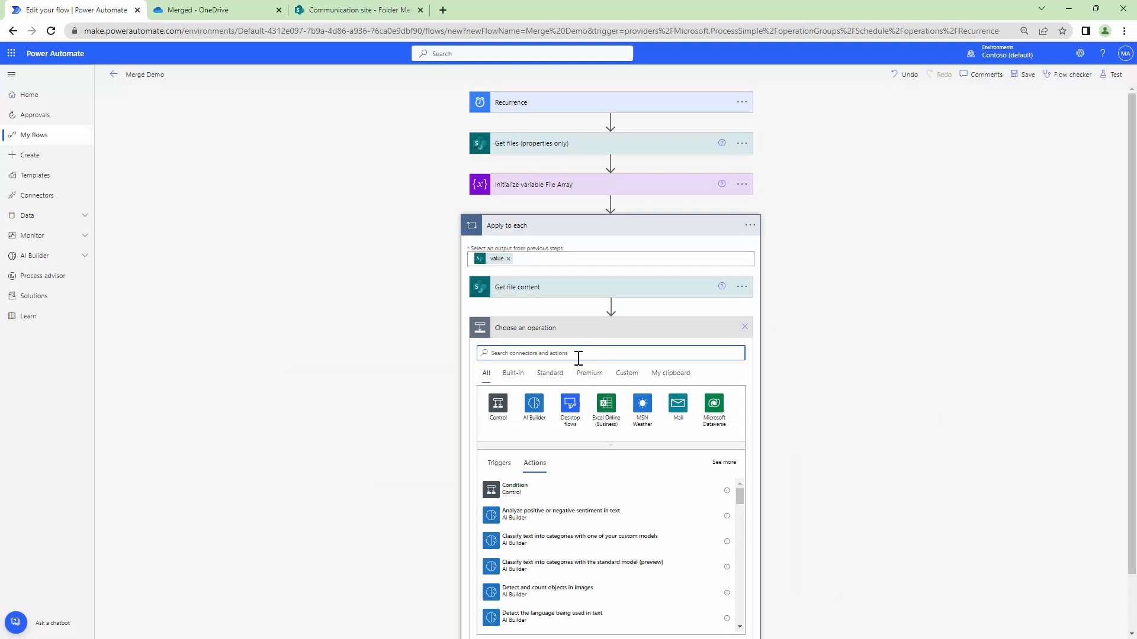
# Step: Add Append to array variable inside the loop, targeting the FileArr variable
pyautogui.write('A')
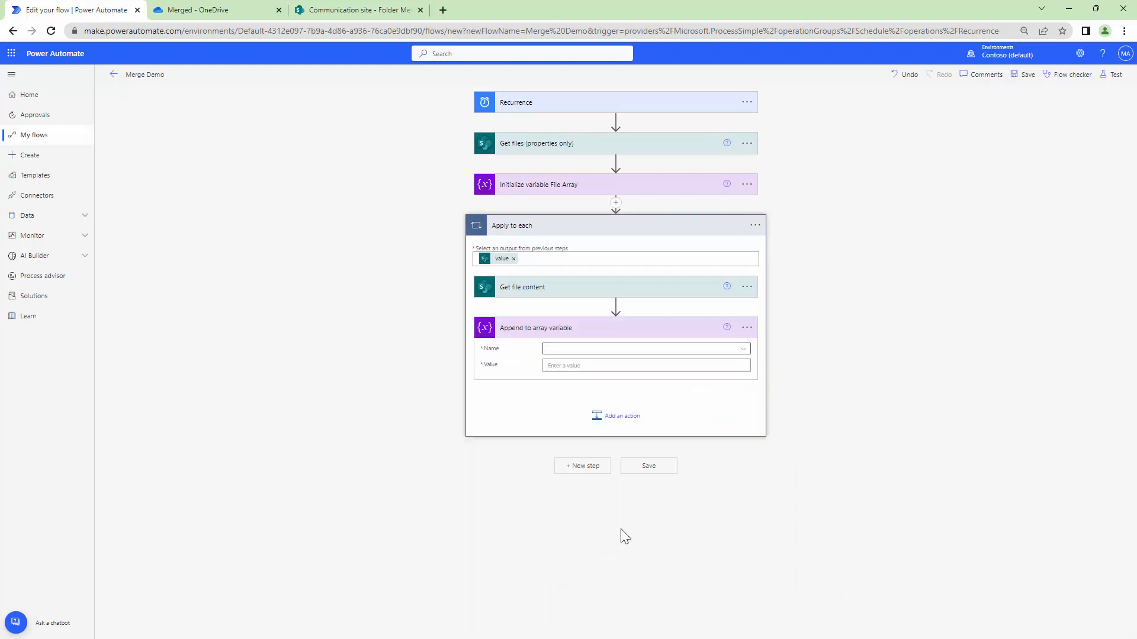
pyautogui.click(644, 348)
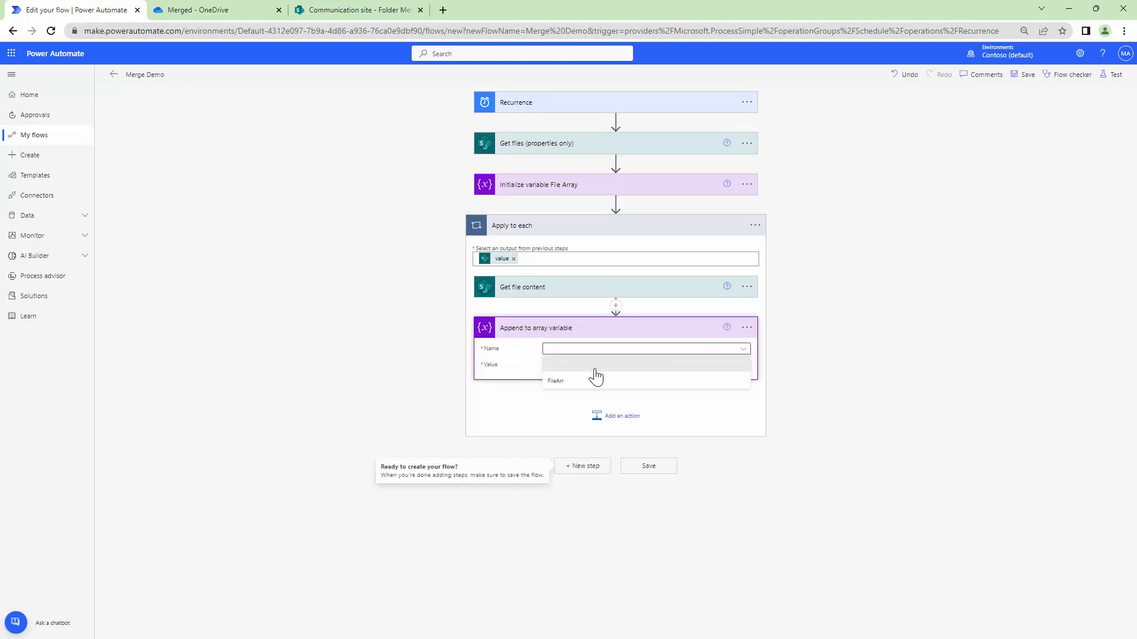
pyautogui.click(555, 380)
pyautogui.write('{')
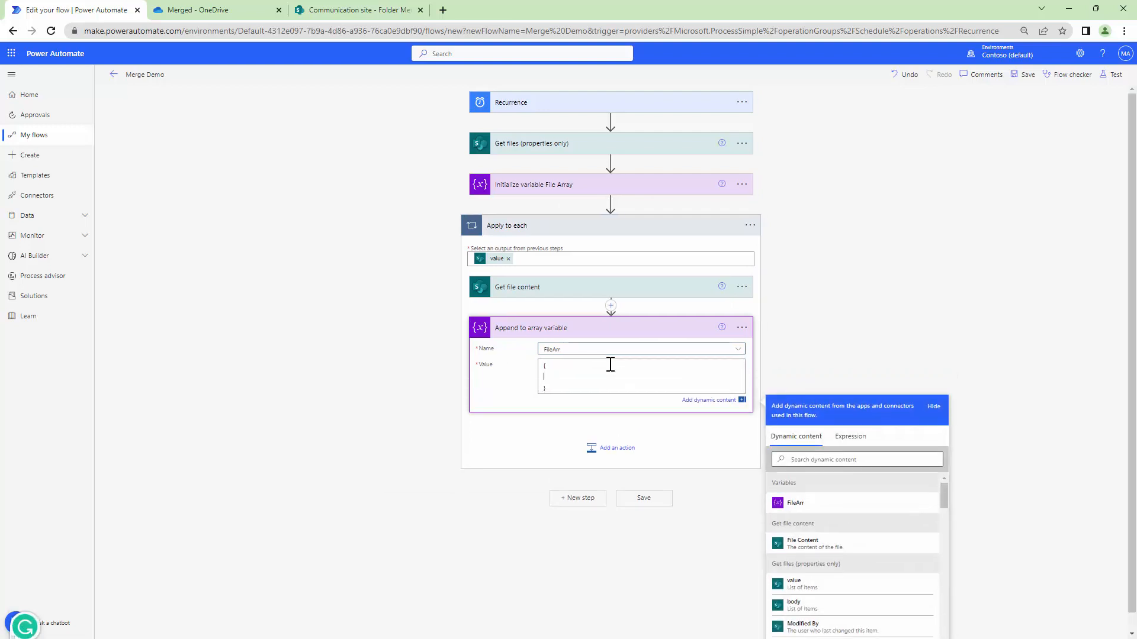
# Step: Build the JSON value pairing source_file_name with File name with extension and source_file_content with File Content
pyautogui.write('"source_file_co"')
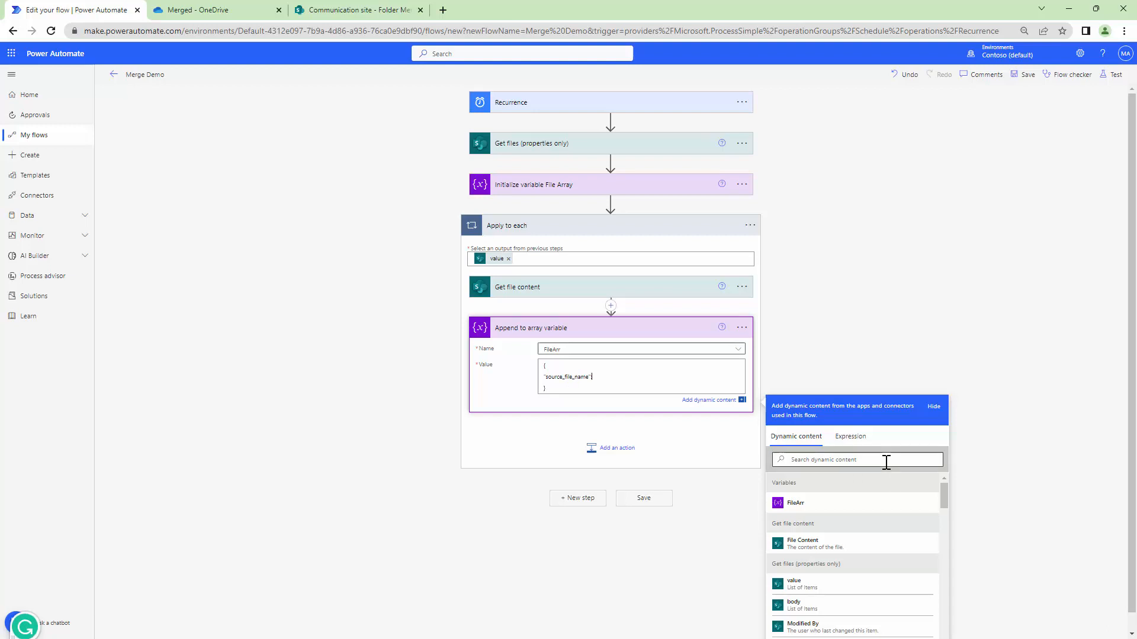
pyautogui.write('file')
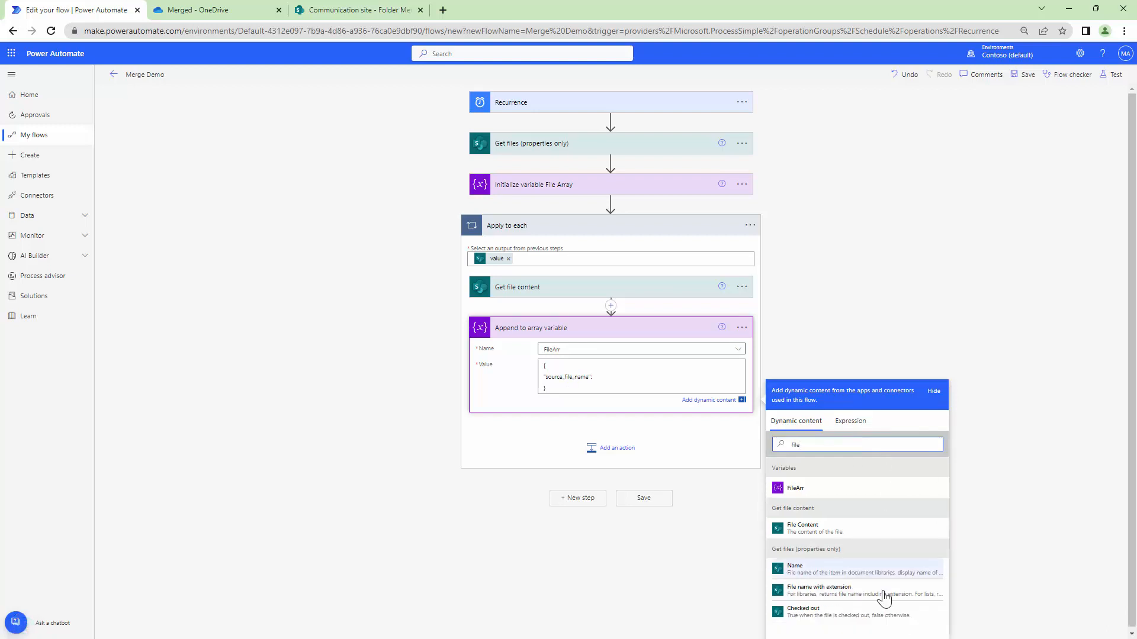
pyautogui.click(818, 590)
pyautogui.write('"source_file_content":')
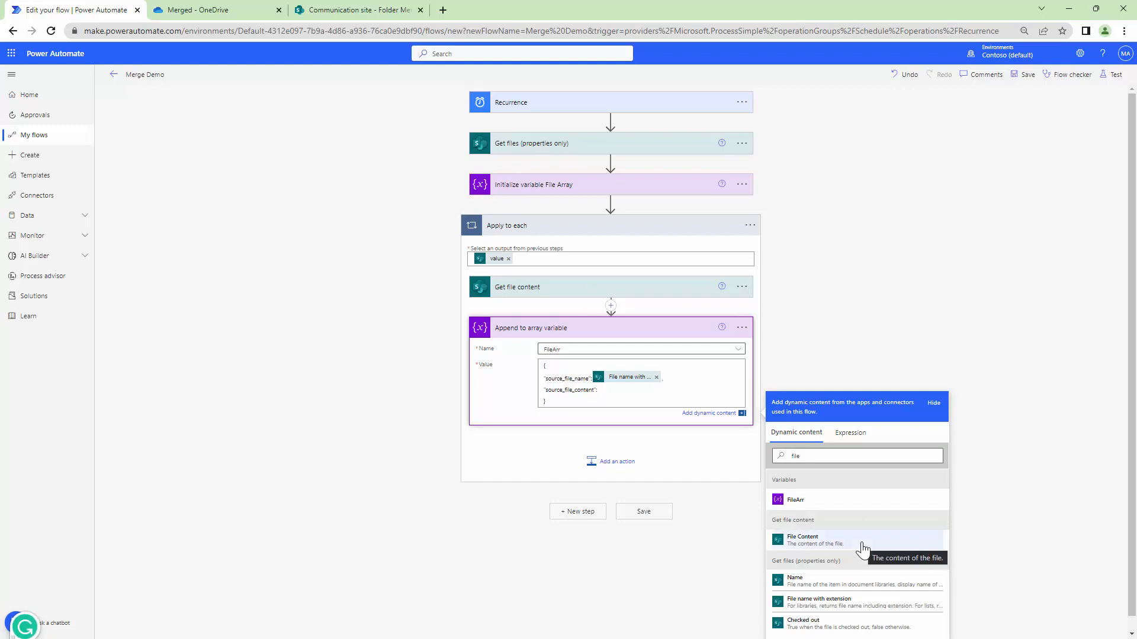
pyautogui.click(802, 540)
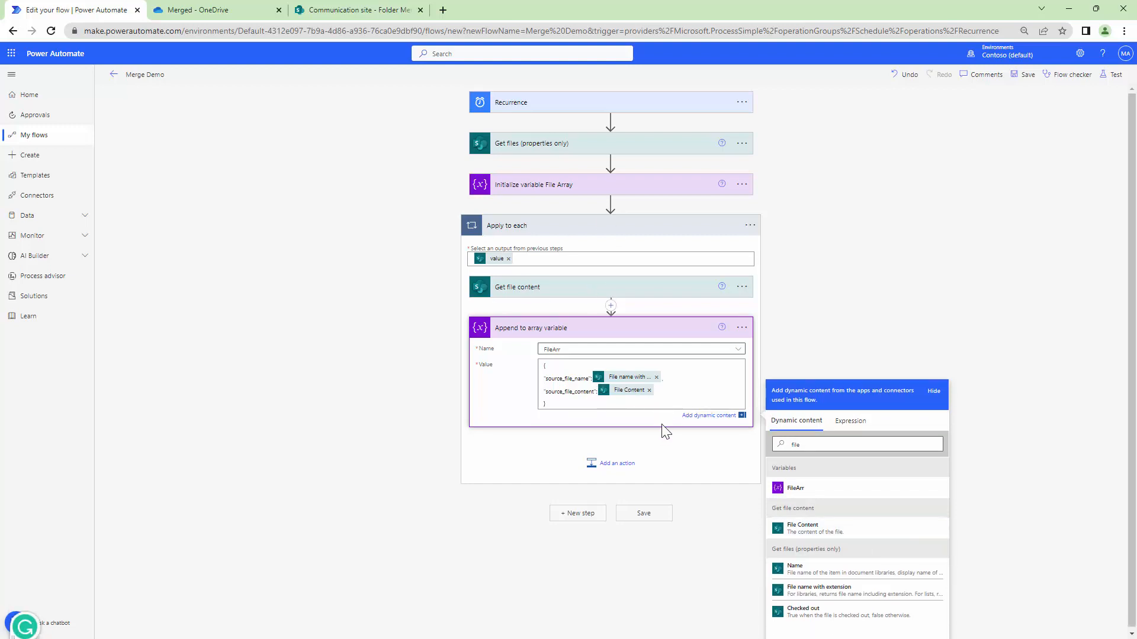
pyautogui.moveTo(630, 350)
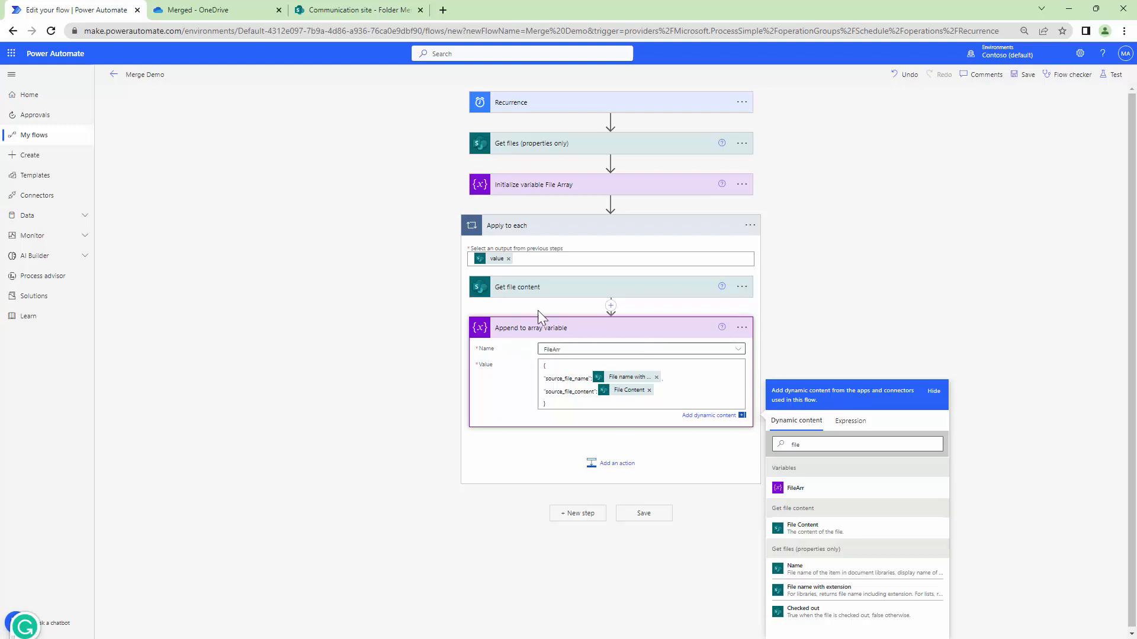
pyautogui.moveTo(576, 513)
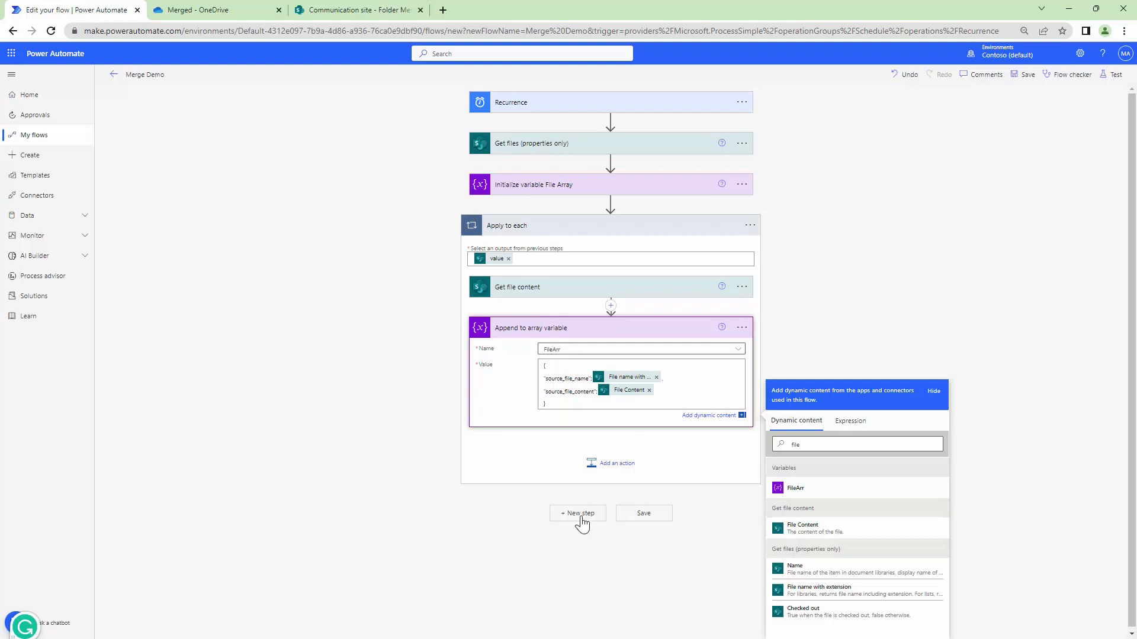
# Step: Add a Muhimbi PDF Merge documents action after the loop and reveal its extra settings
pyautogui.click(577, 513)
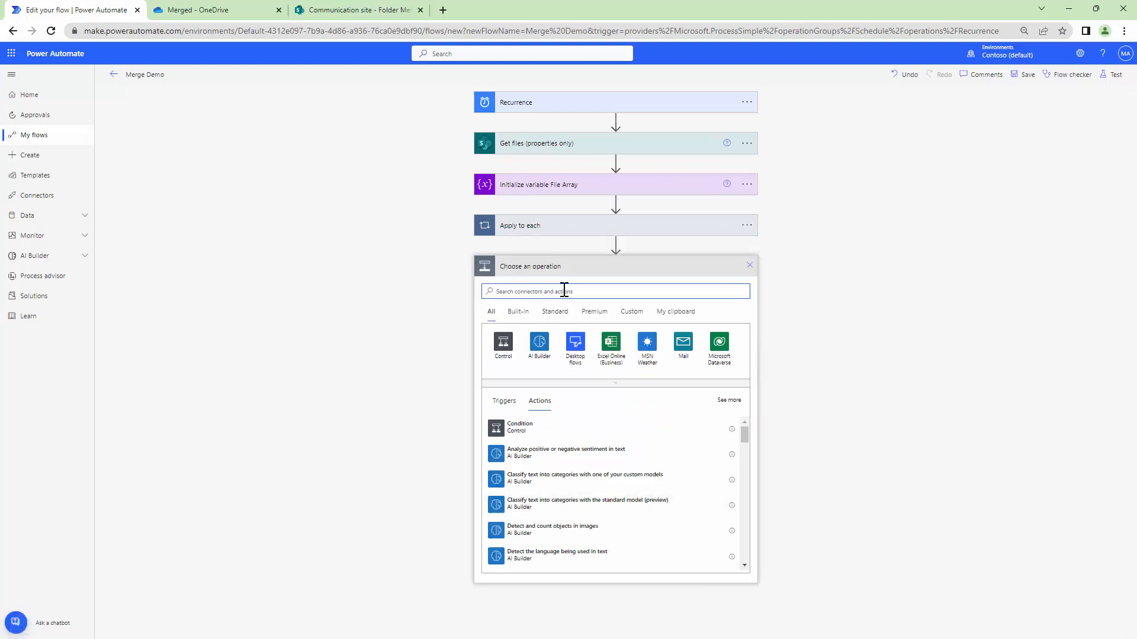
pyautogui.write('Muhimbi')
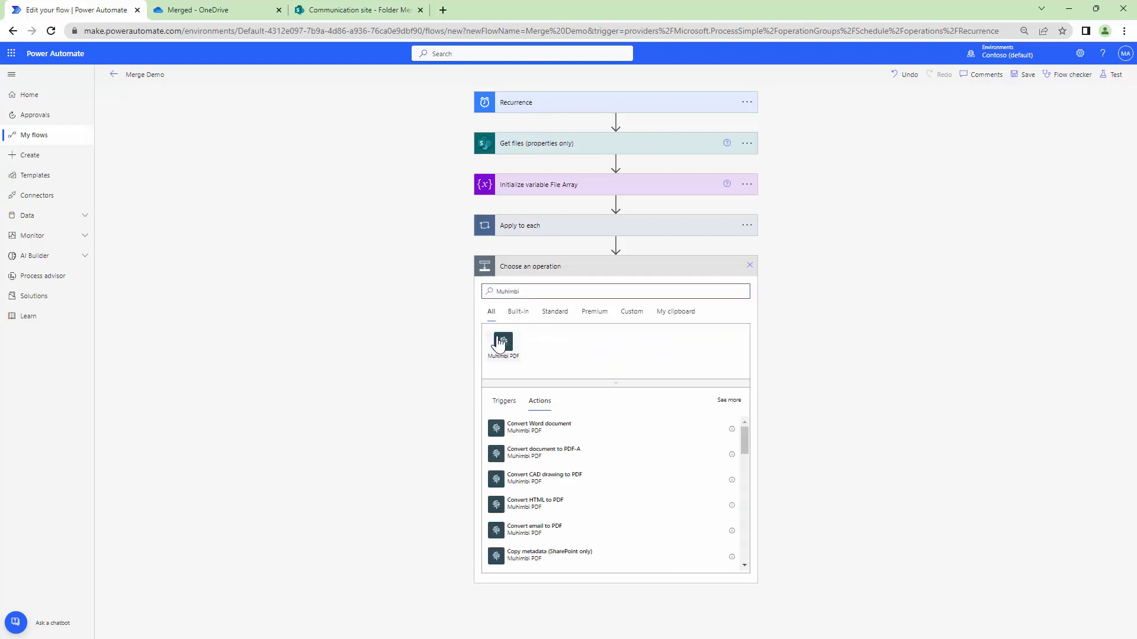
pyautogui.click(502, 343)
pyautogui.write('Merge')
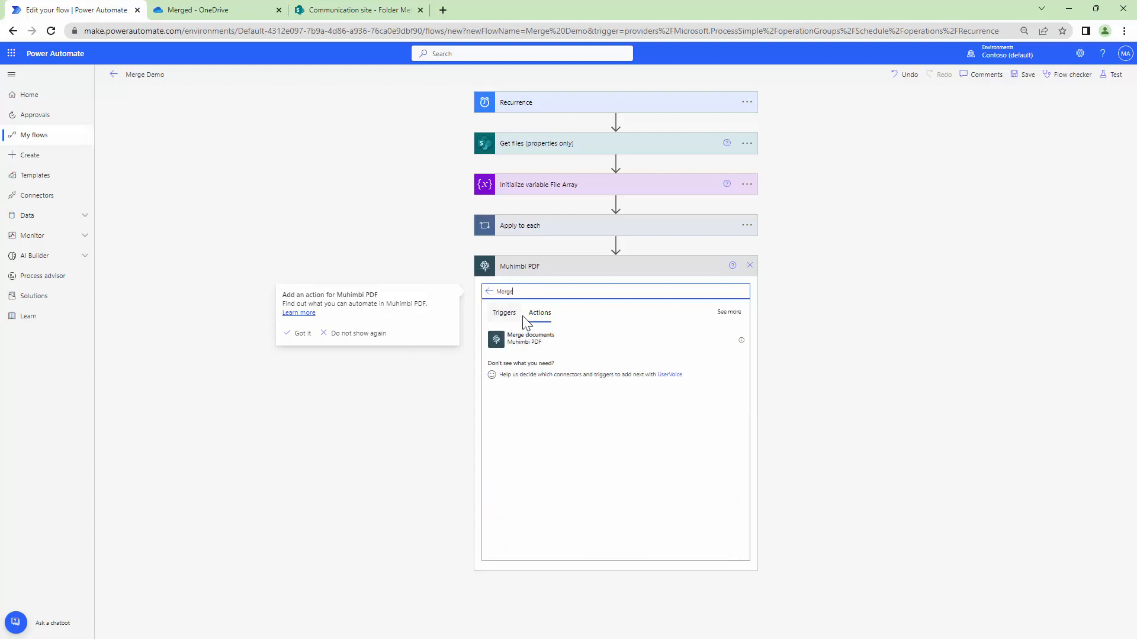
pyautogui.click(530, 337)
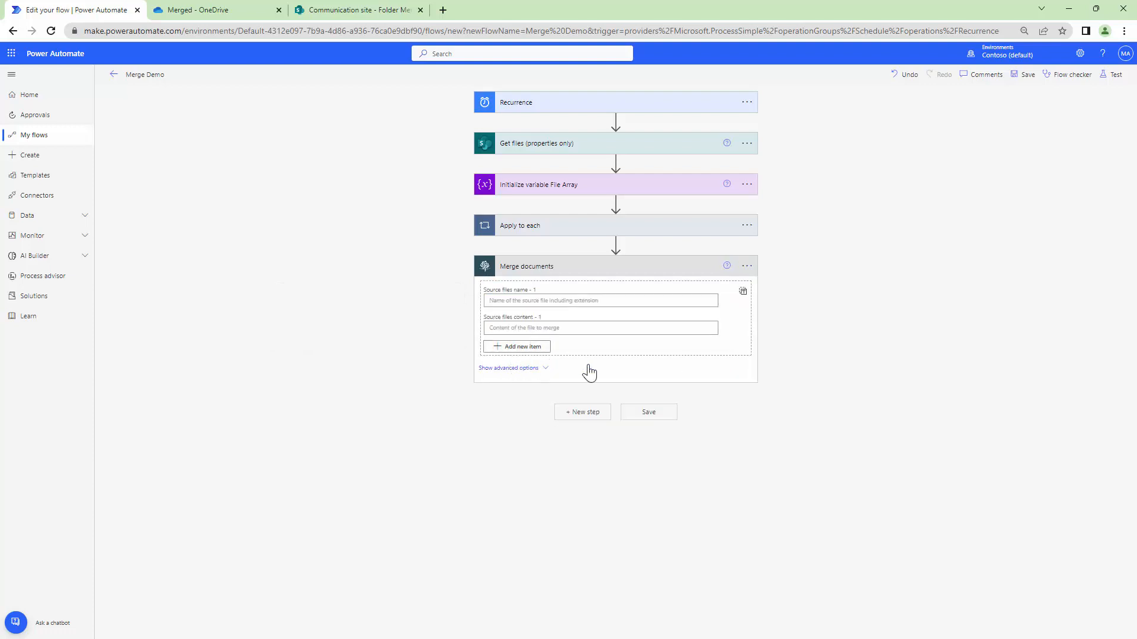
pyautogui.click(508, 367)
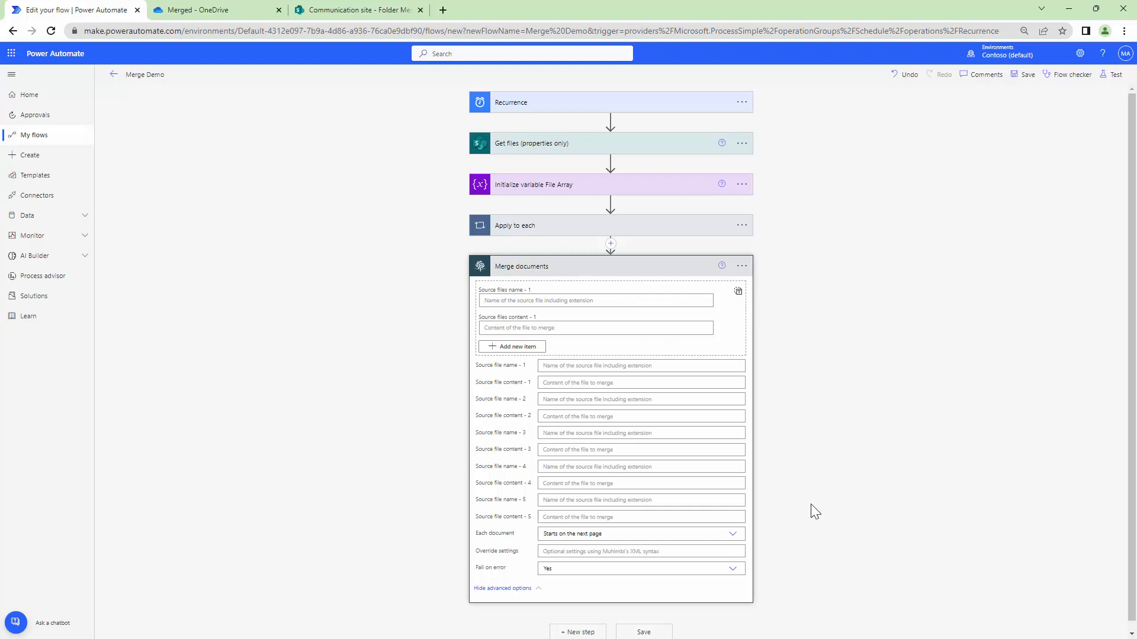
pyautogui.moveTo(811, 496)
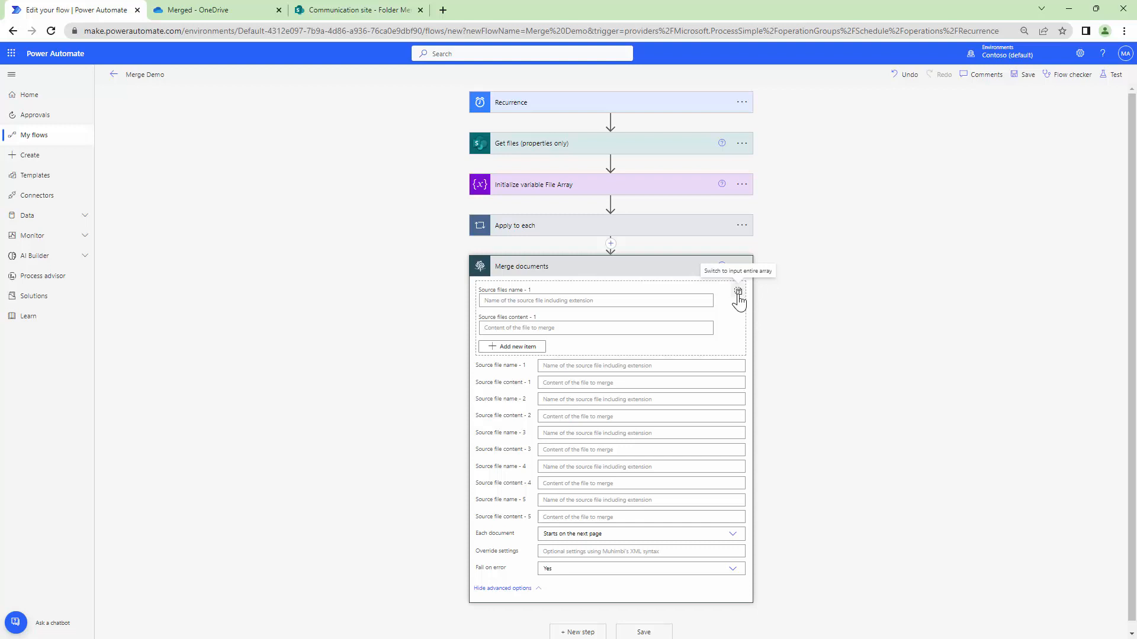
# Step: Switch Source files to entire-array input and feed it the FileArr variable
pyautogui.click(738, 291)
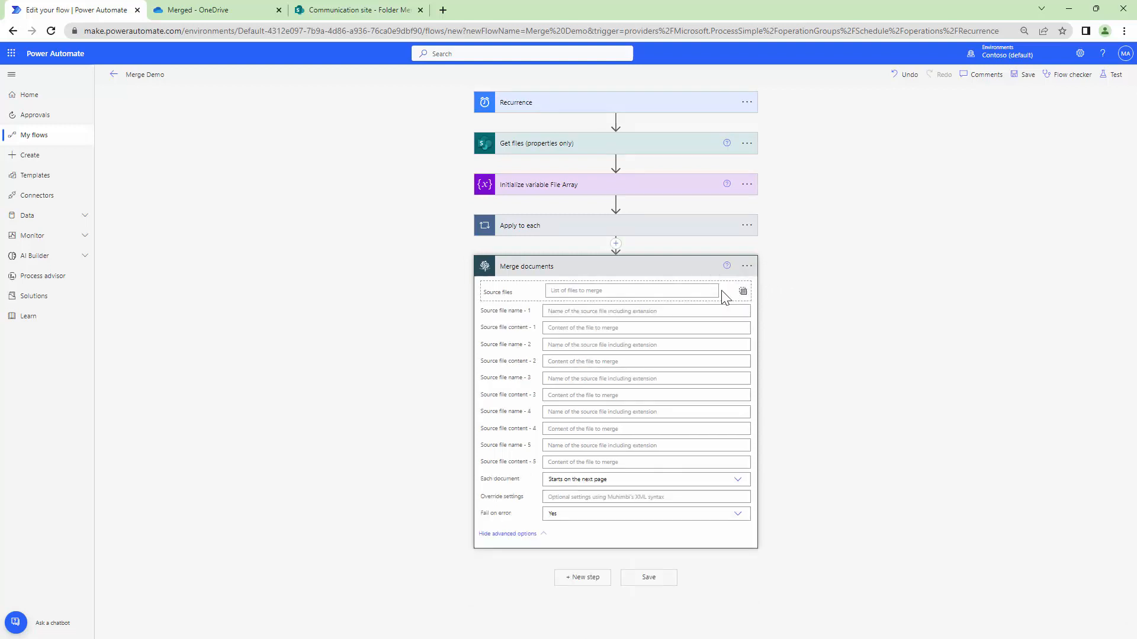
pyautogui.click(631, 291)
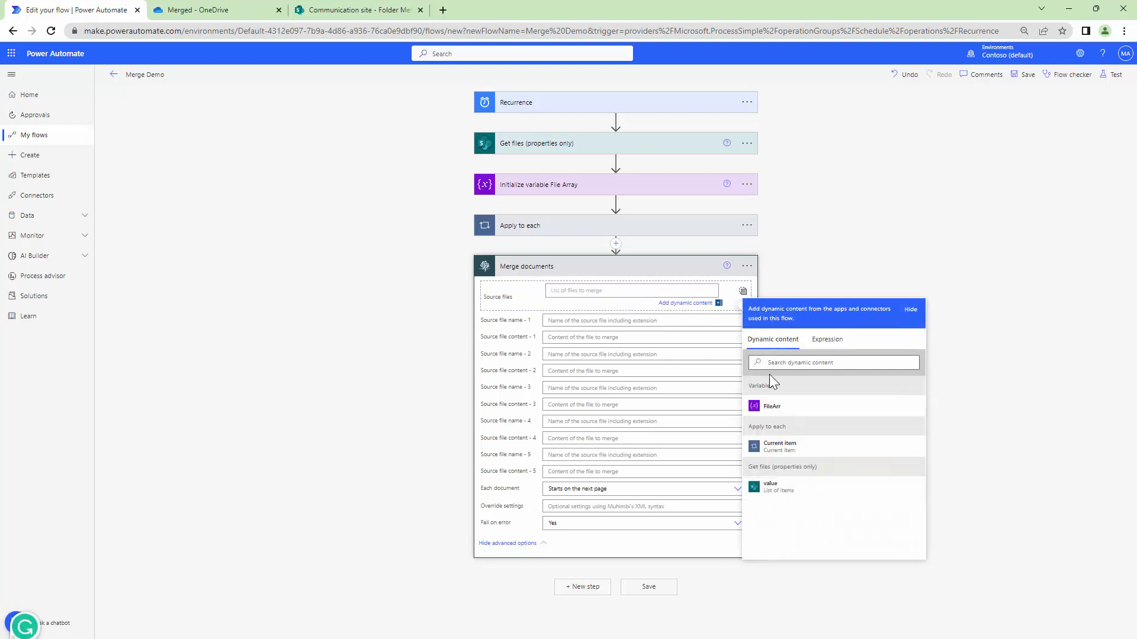
pyautogui.click(771, 406)
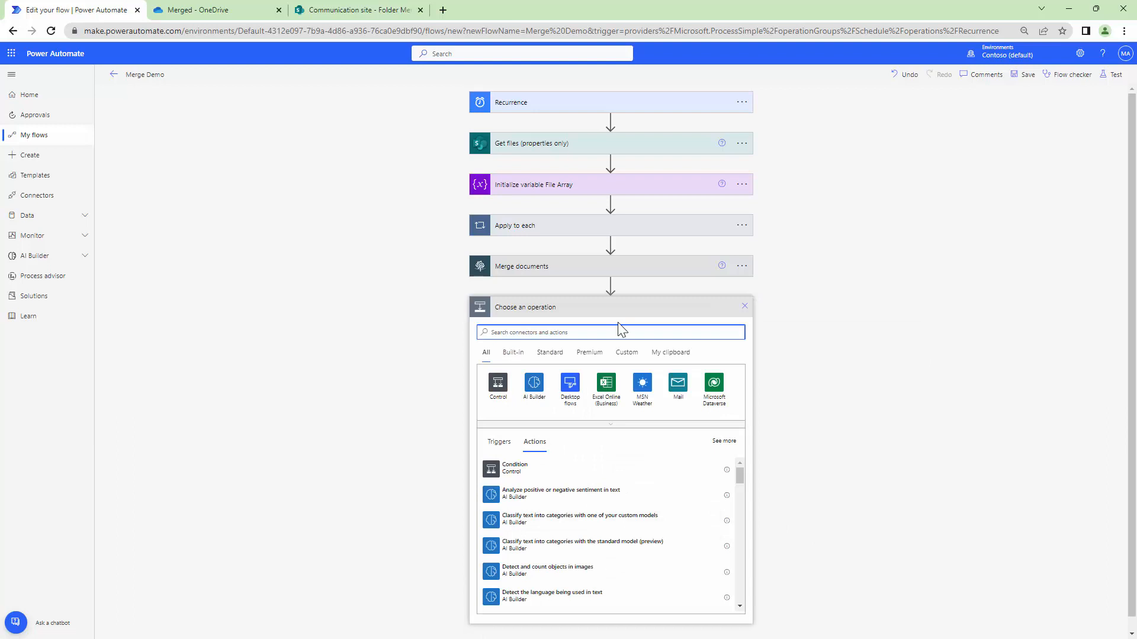
# Step: Add a OneDrive Create file action with Folder Path /Merged
pyautogui.write('Oned')
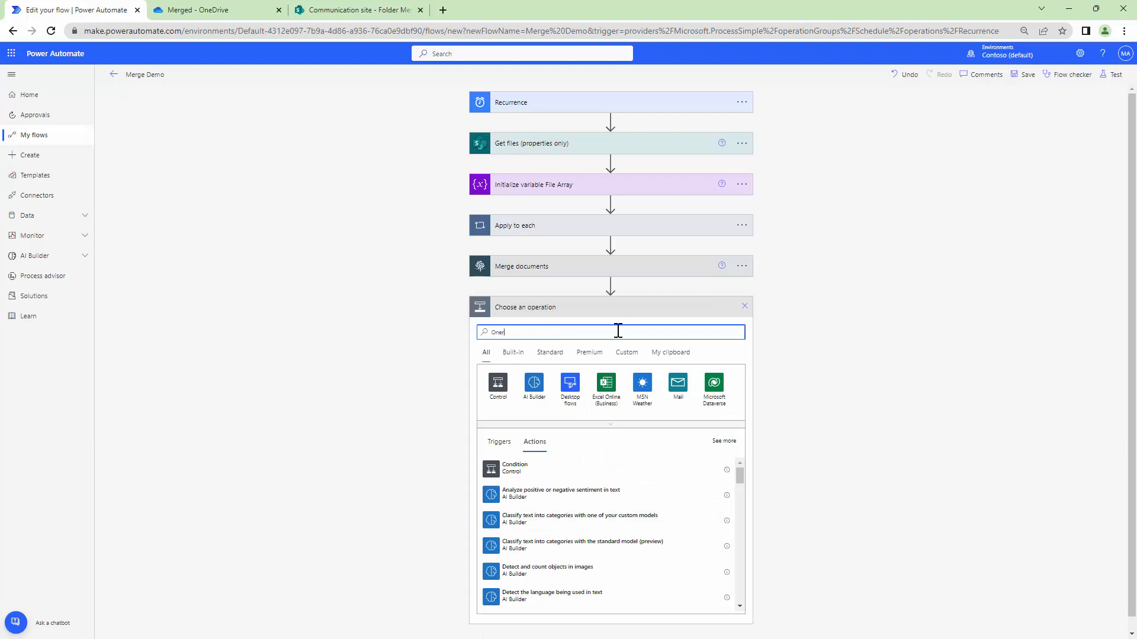
pyautogui.press('Backspace')
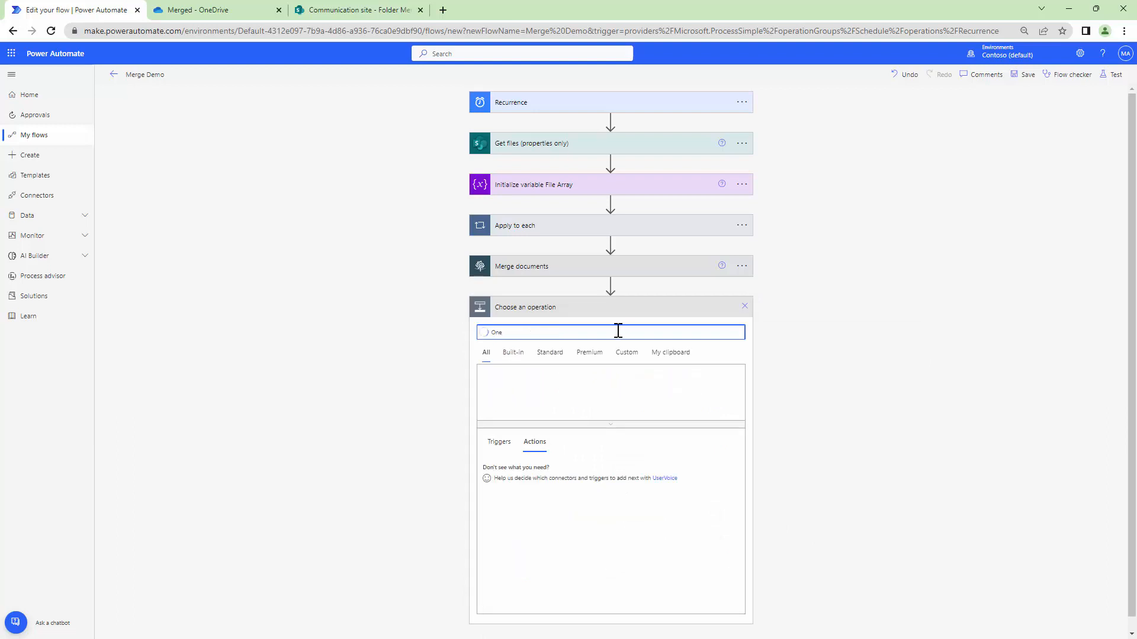
pyautogui.write('One')
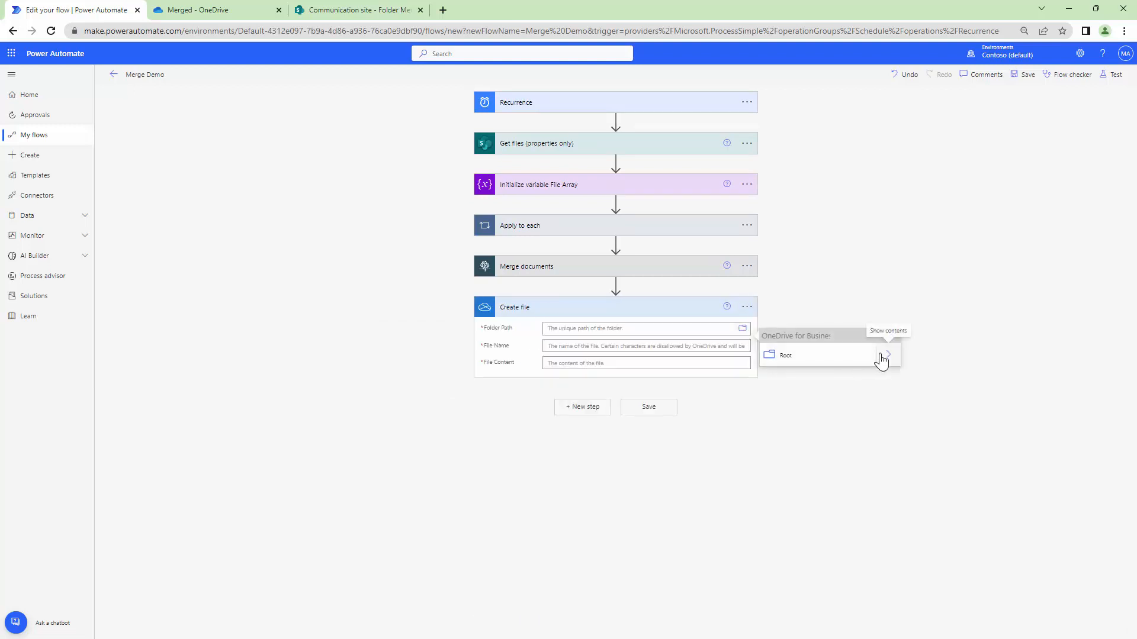
pyautogui.click(887, 355)
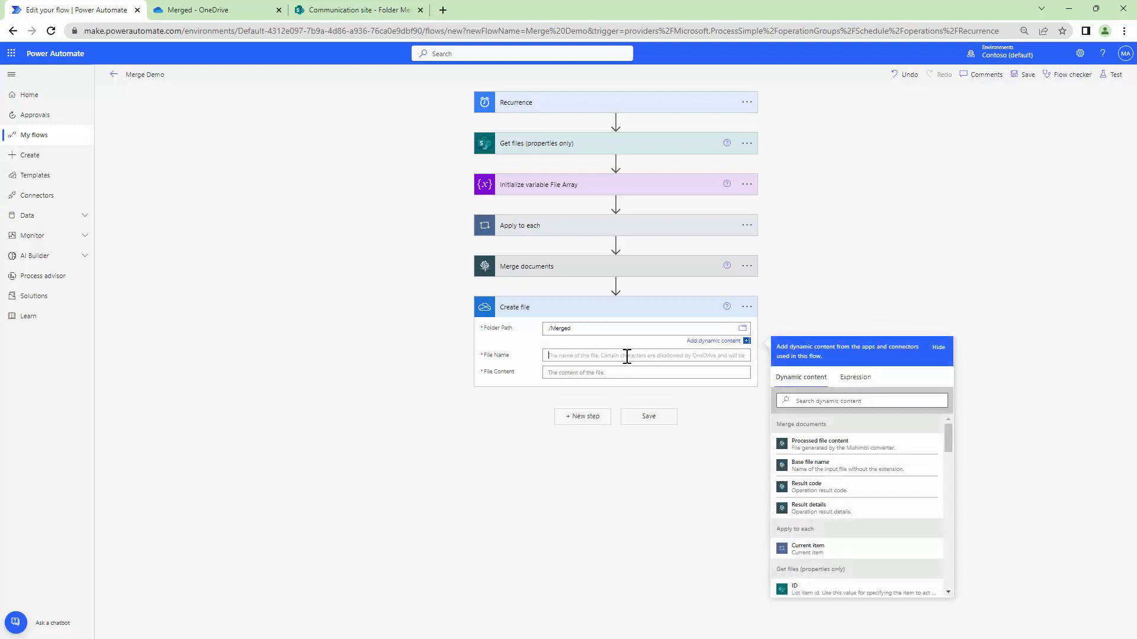
# Step: Name the file Merged( + utcNow() + ).pdf and set File Content to Processed file content
pyautogui.write('Merged')
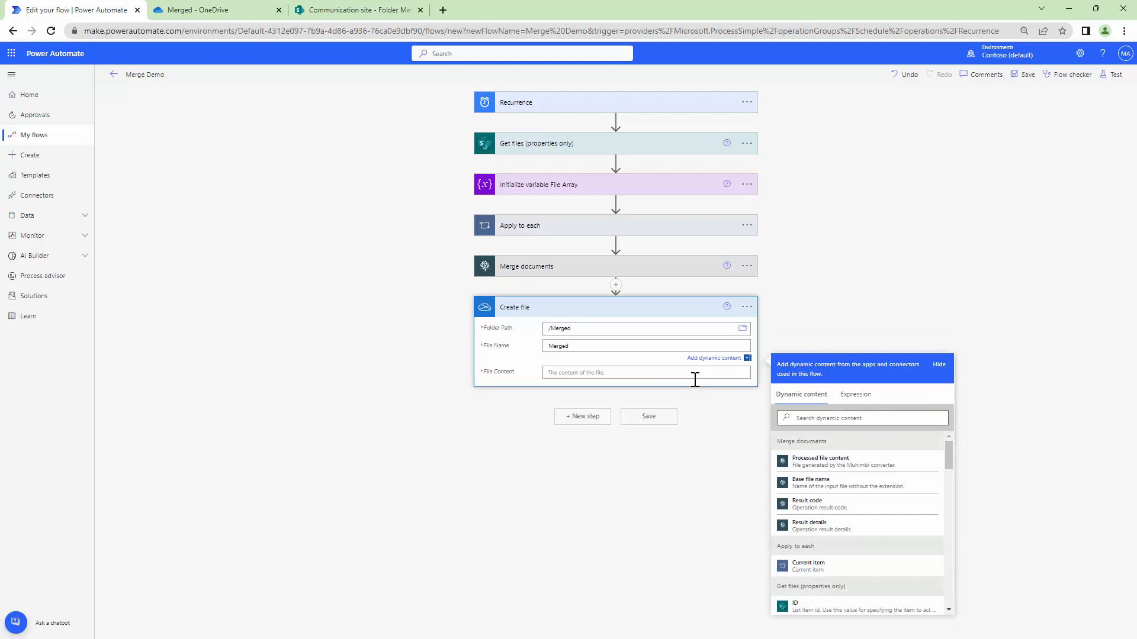
pyautogui.write('(')
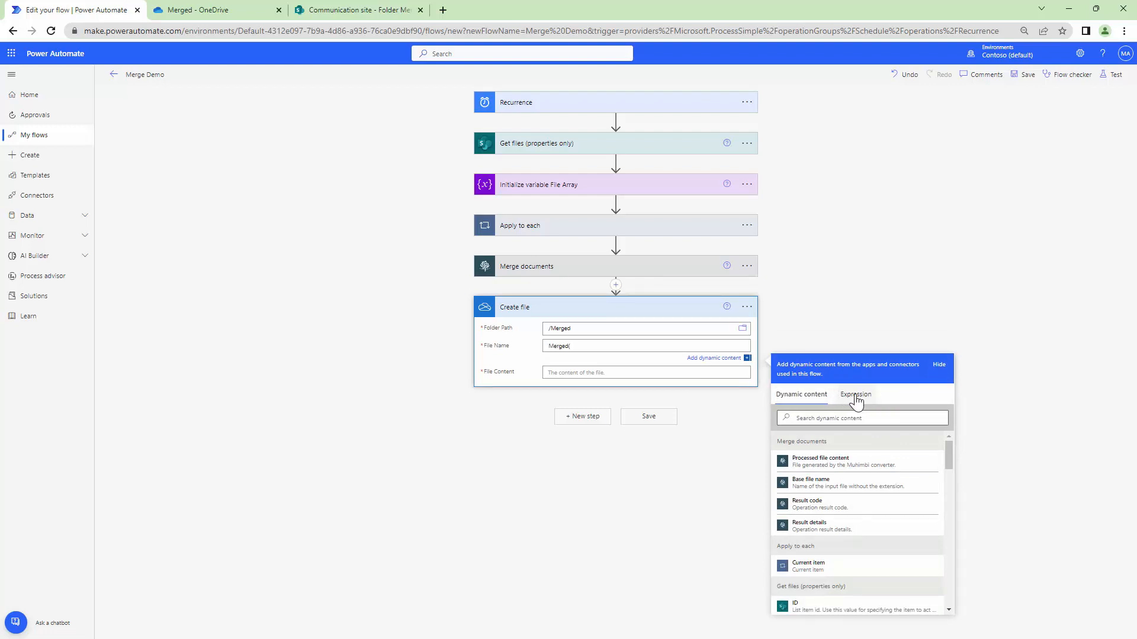
pyautogui.write('utc')
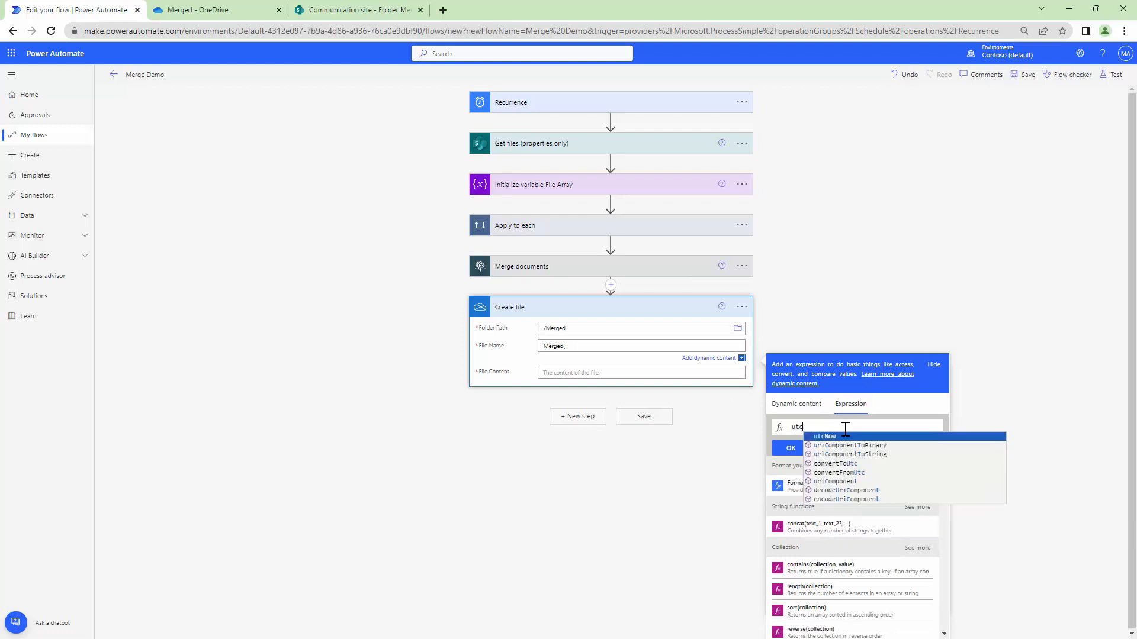
pyautogui.click(824, 436)
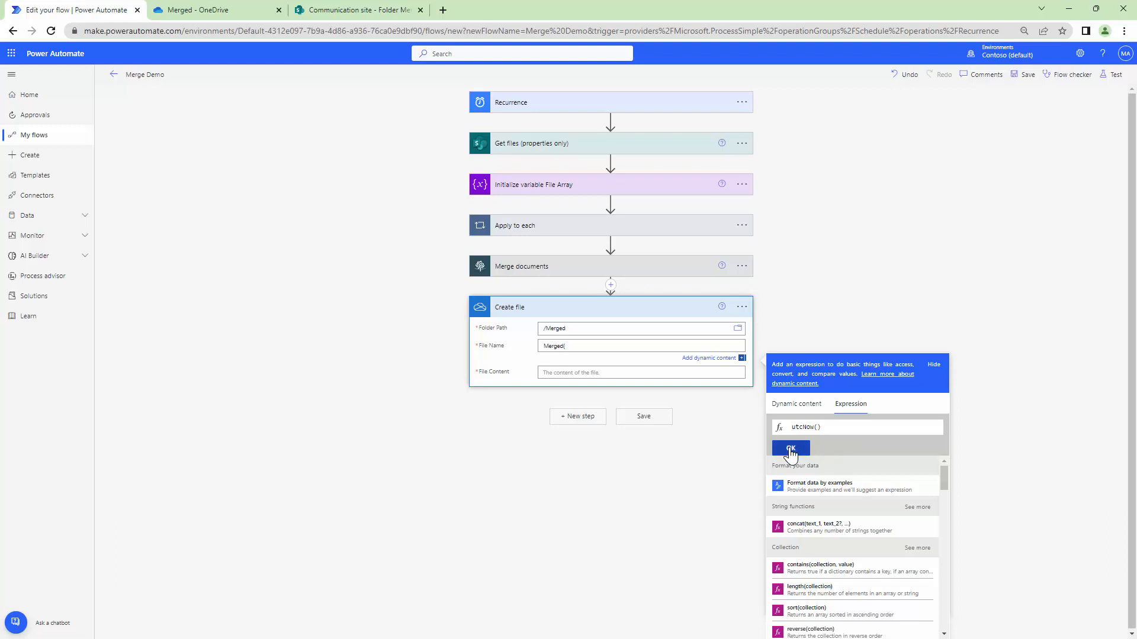
pyautogui.click(790, 449)
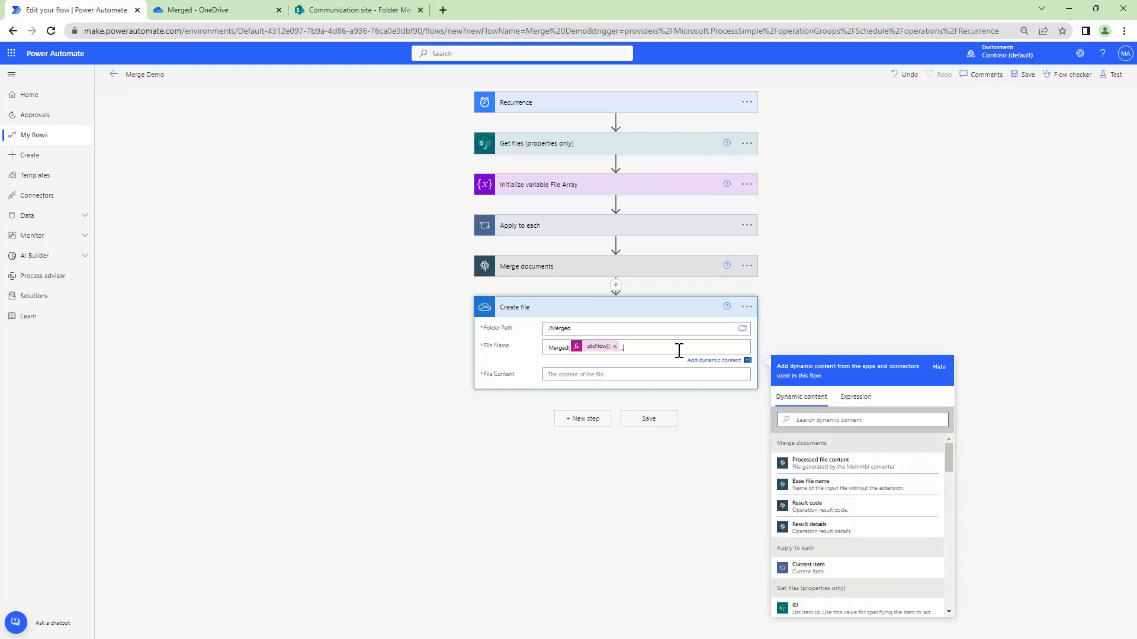
pyautogui.write('.pdf')
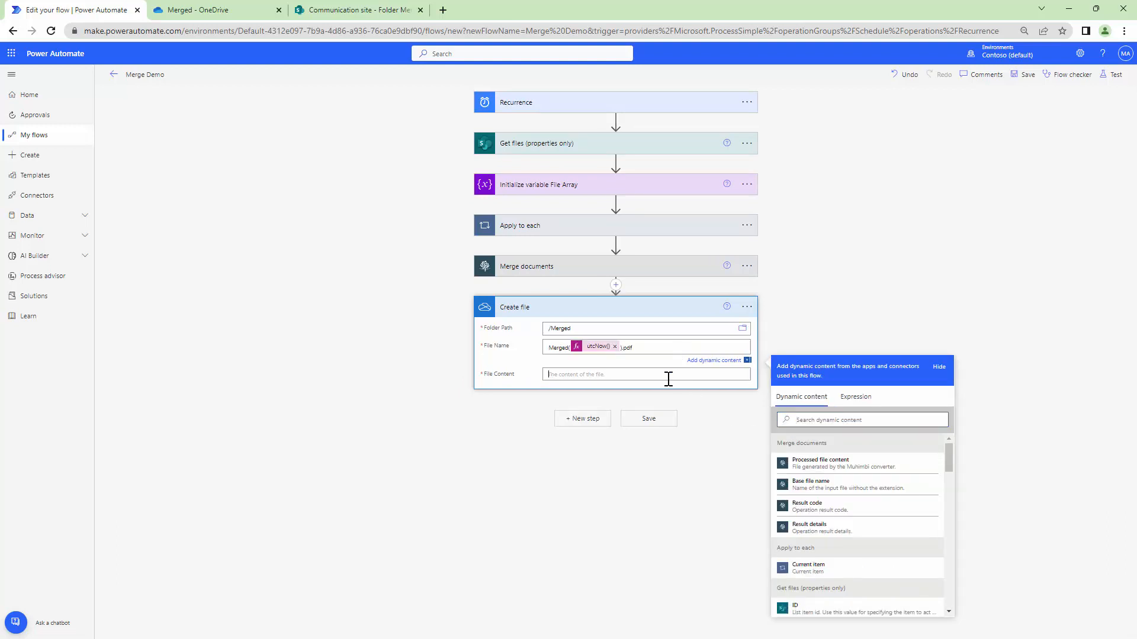
pyautogui.click(819, 459)
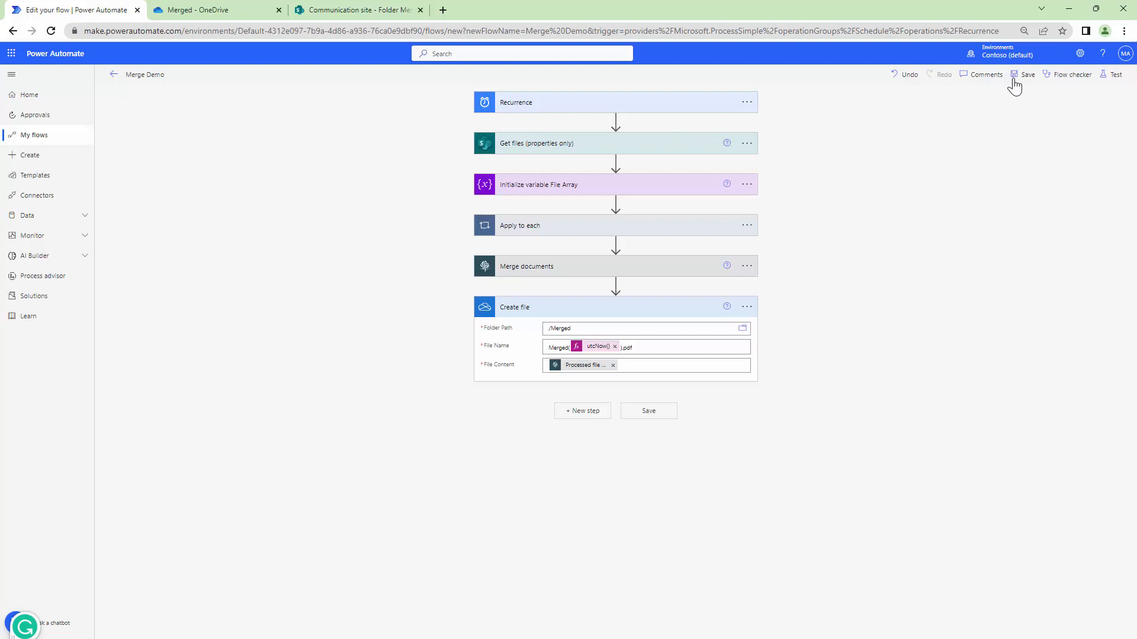
# Step: Save the Merge Demo flow and start a manual test run
pyautogui.click(1028, 74)
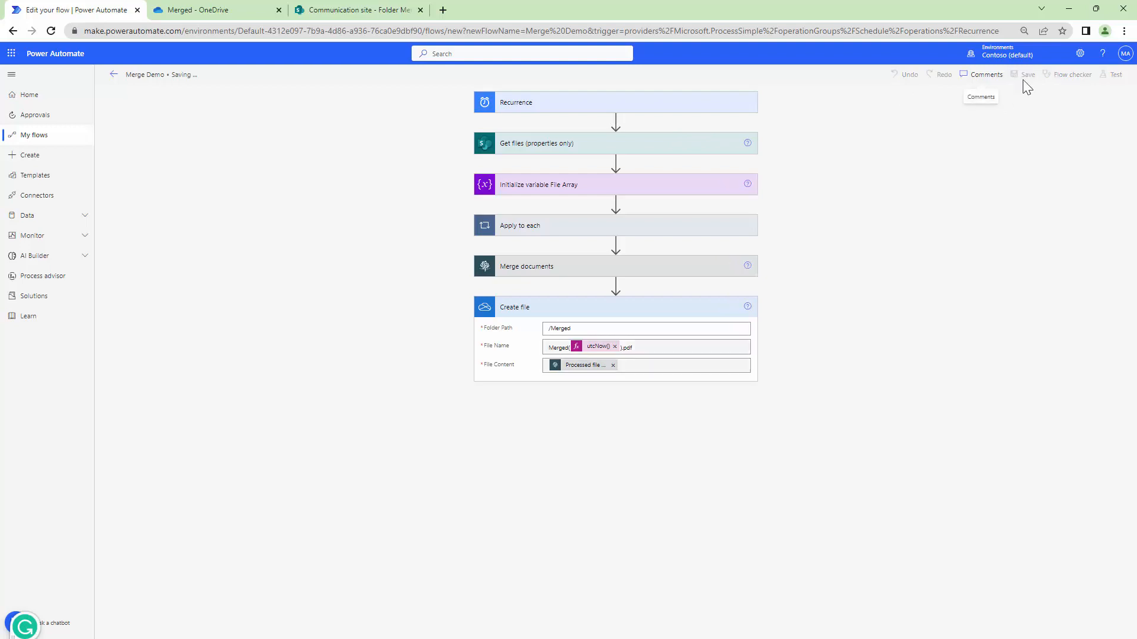
pyautogui.click(1115, 73)
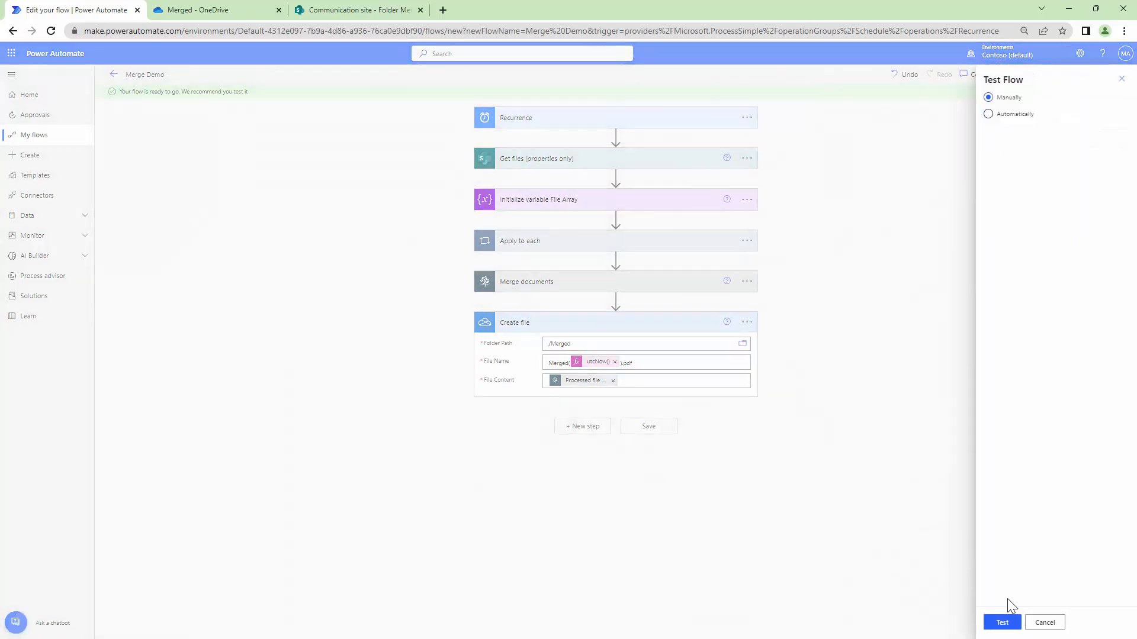
pyautogui.click(1002, 621)
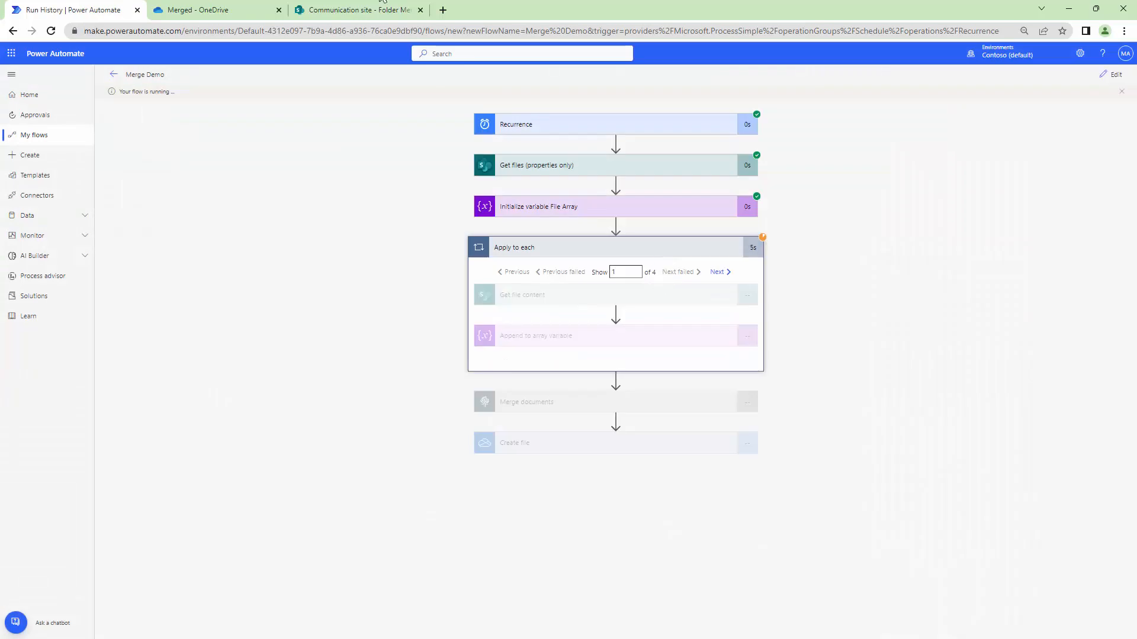
# Step: Confirm the run succeeds and view the Merged folder in OneDrive
pyautogui.click(357, 9)
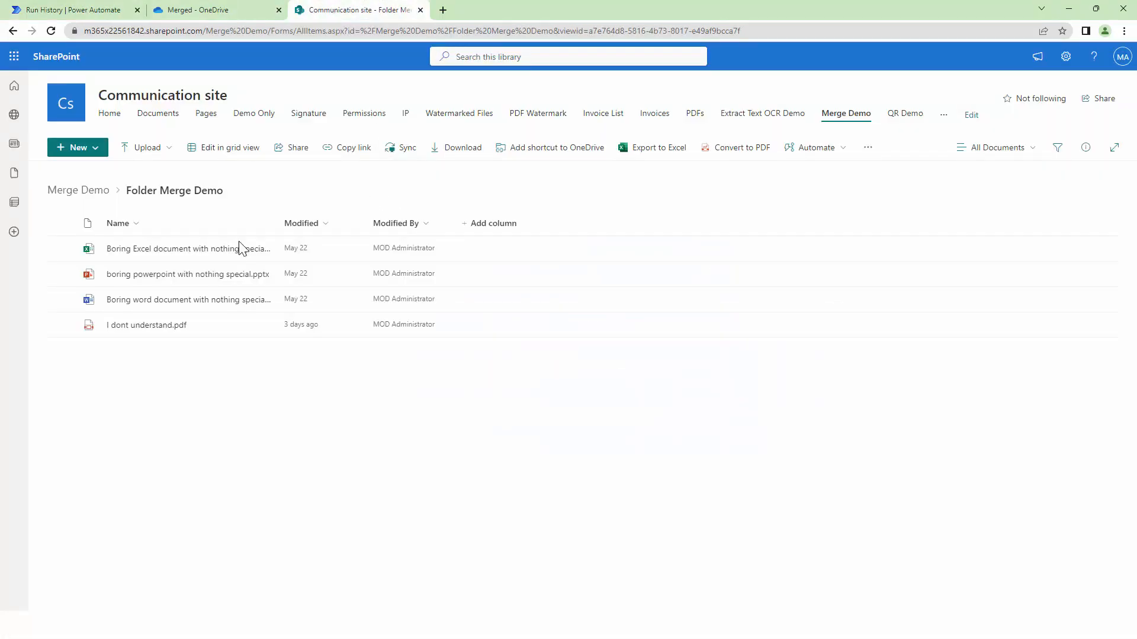
pyautogui.click(69, 9)
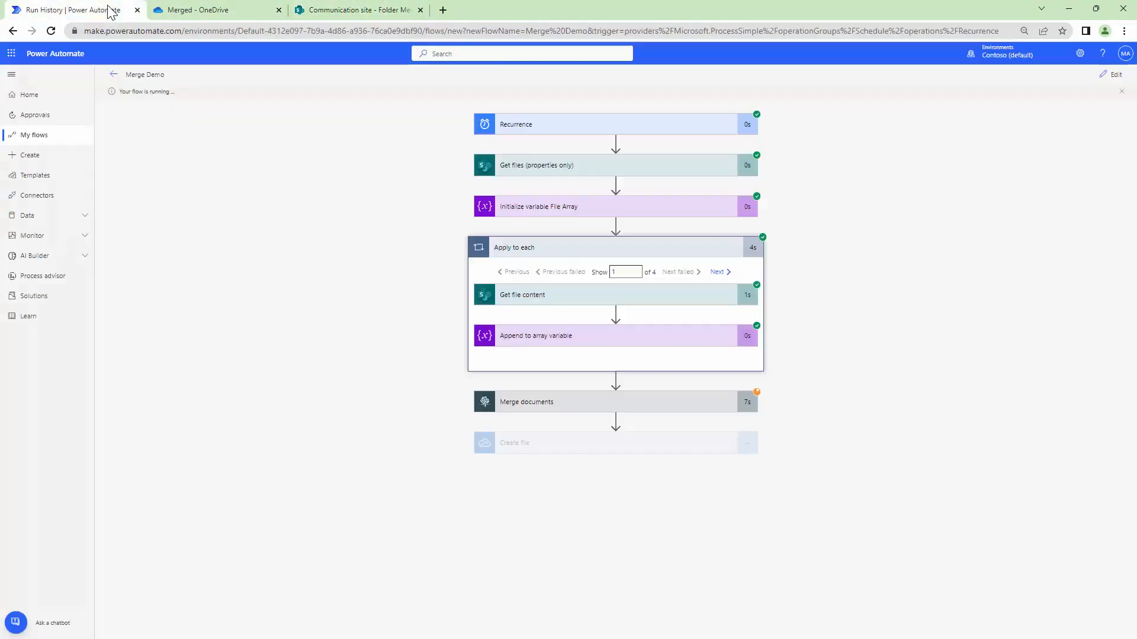
pyautogui.moveTo(651, 354)
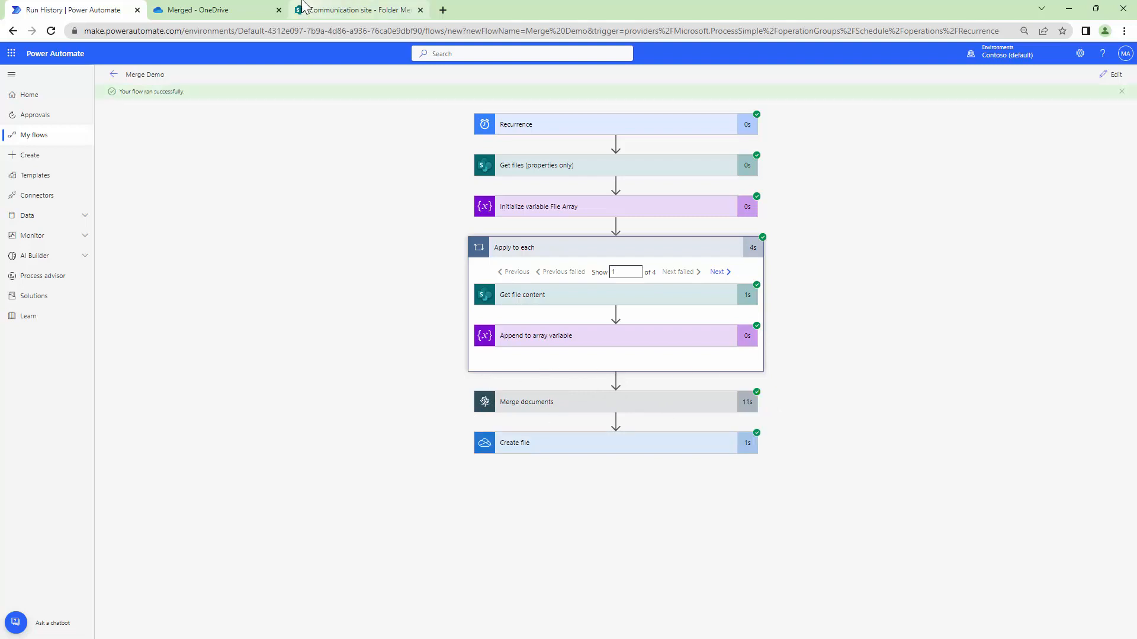
pyautogui.click(216, 9)
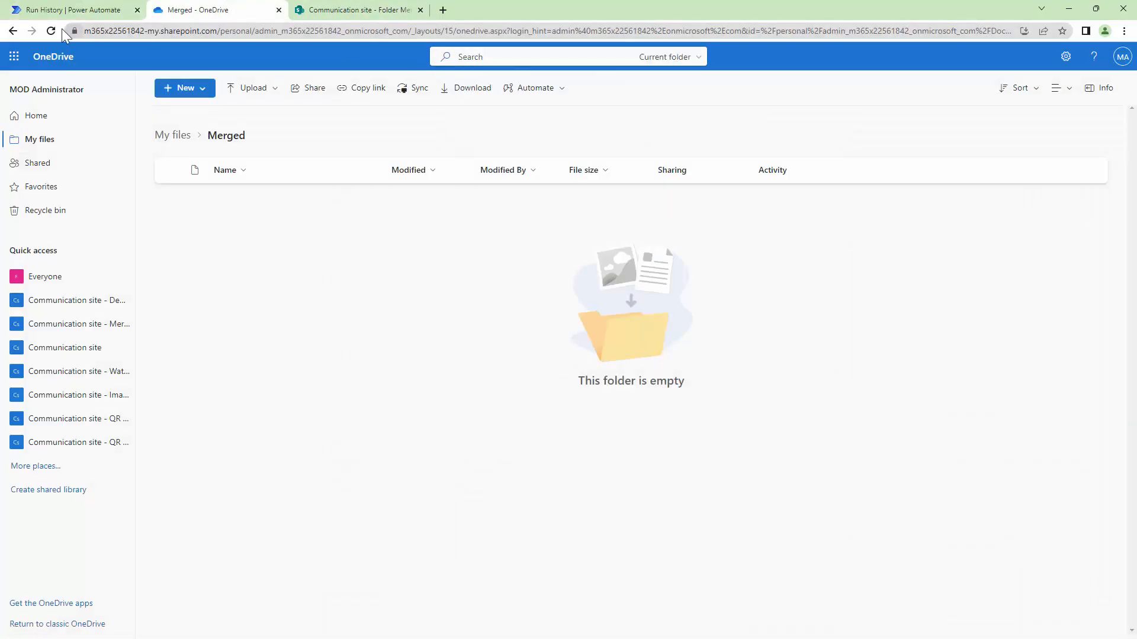
# Step: Reload the Merged folder, review the new 16-page merged PDF's page thumbnails, and return to the run history
pyautogui.click(50, 31)
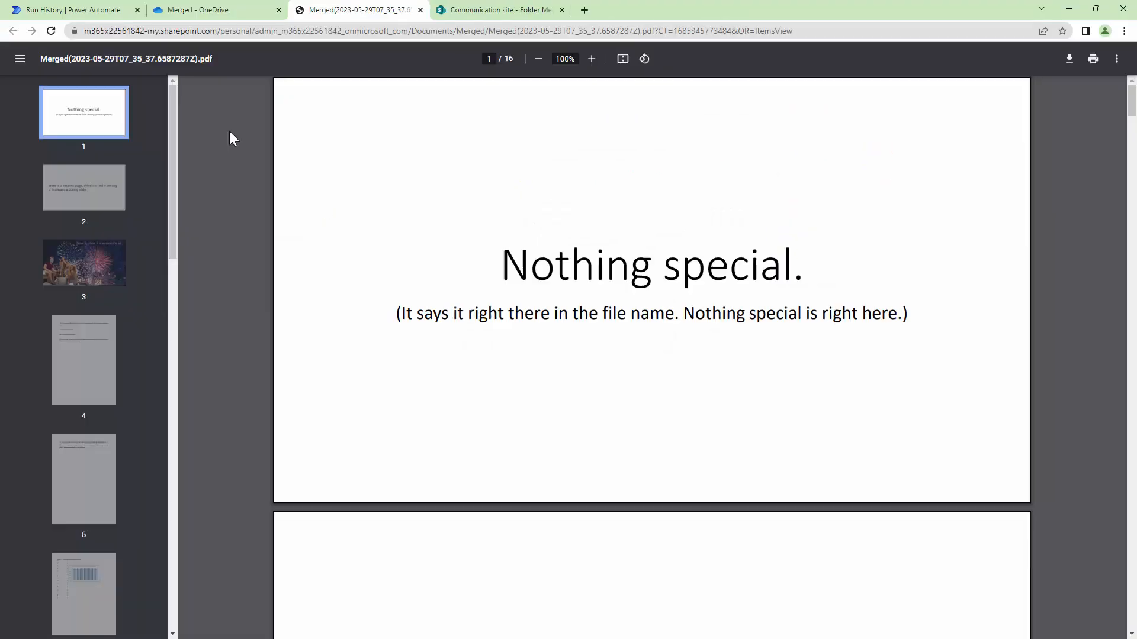
pyautogui.scroll(-3)
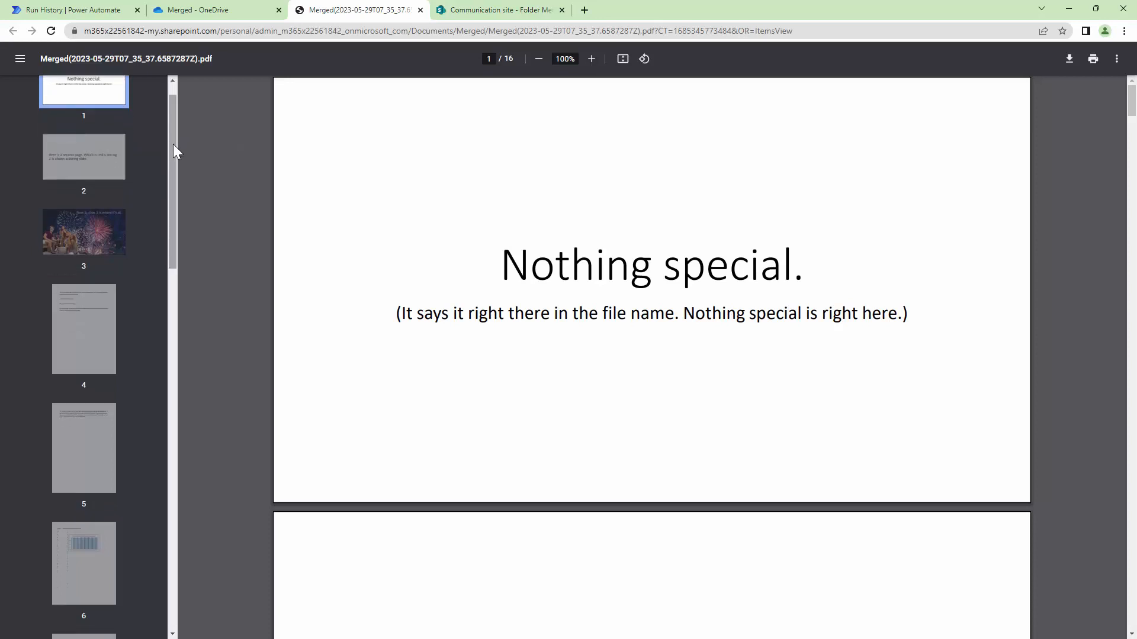
pyautogui.click(83, 328)
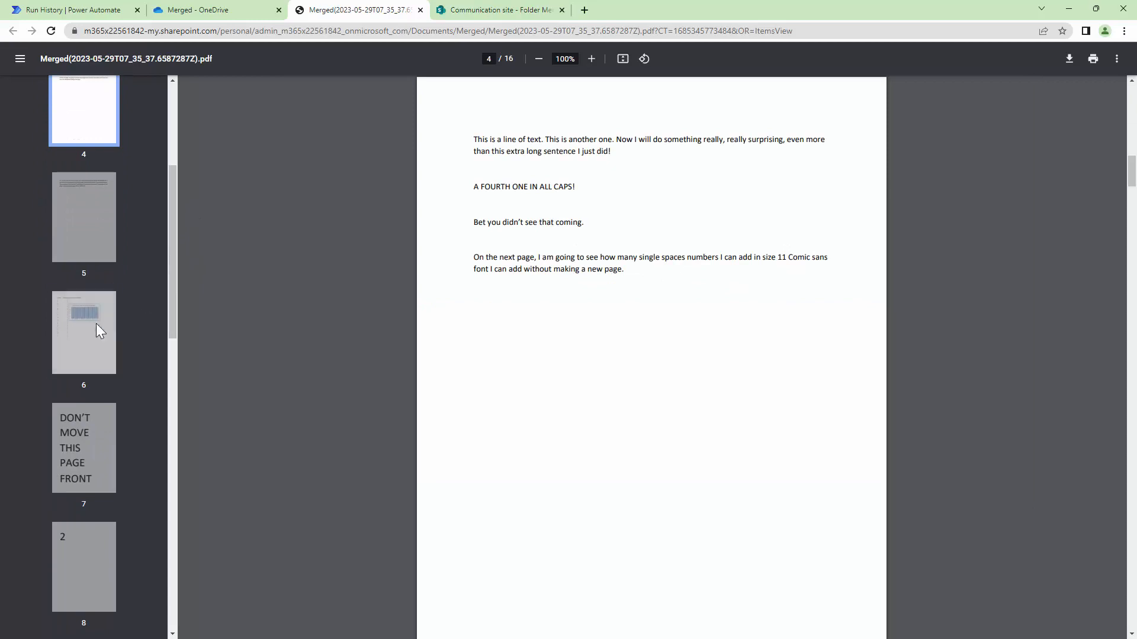
pyautogui.click(83, 332)
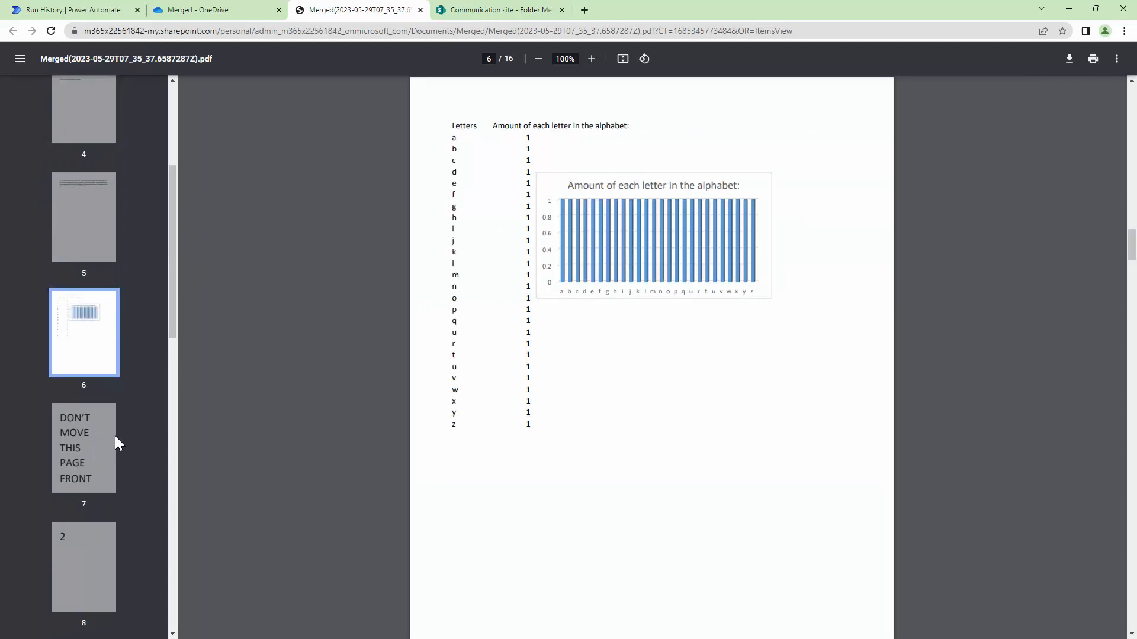
pyautogui.scroll(-3)
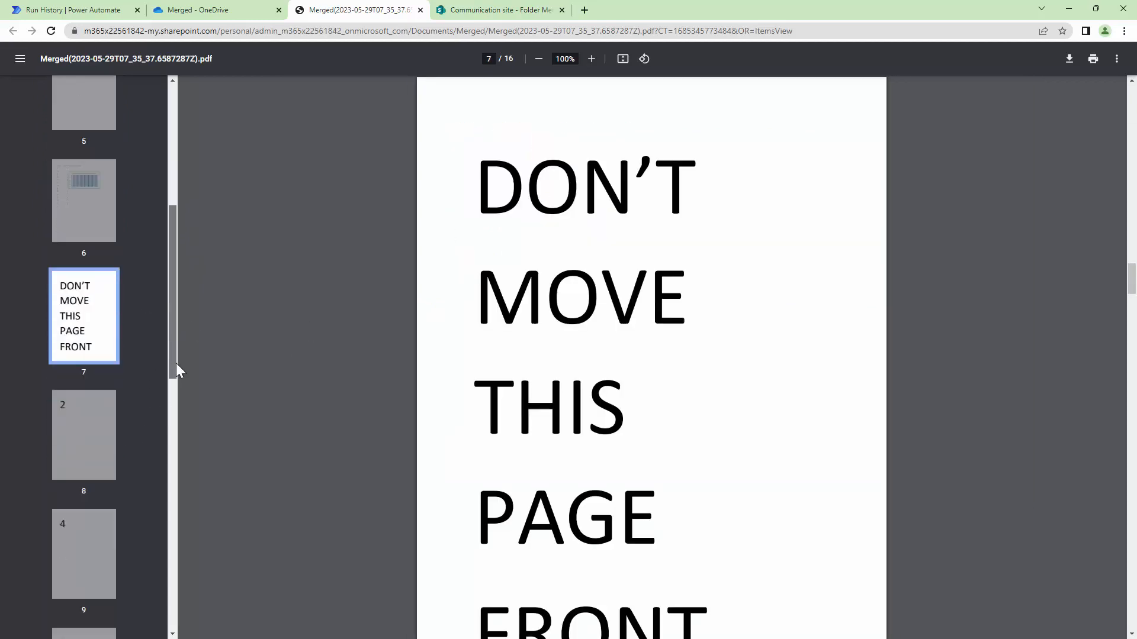
pyautogui.scroll(-3)
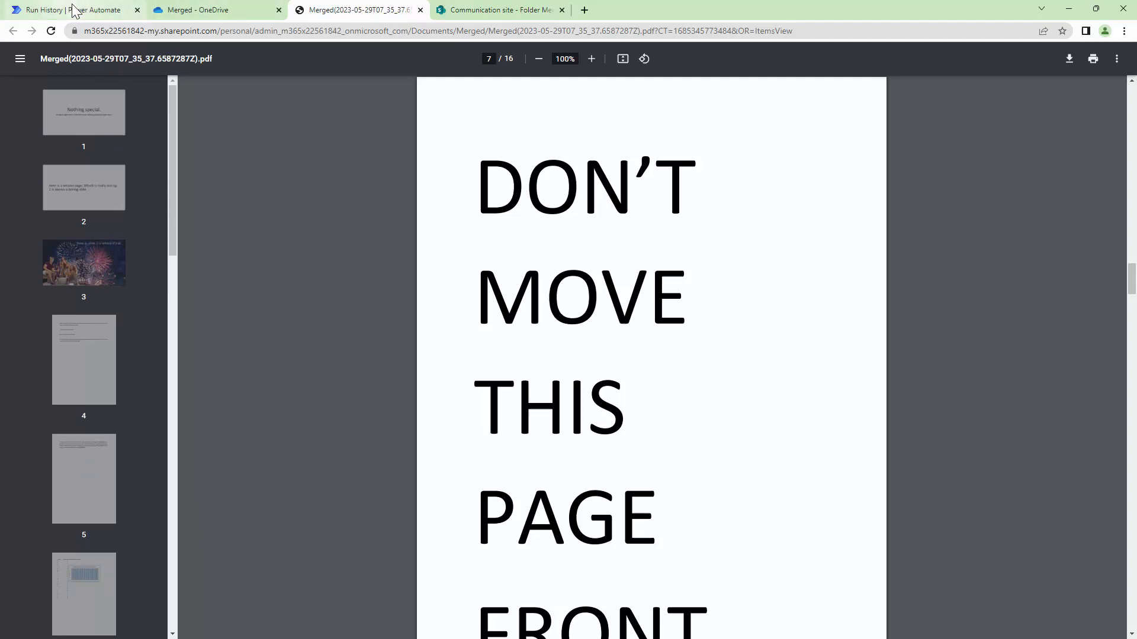
pyautogui.click(72, 9)
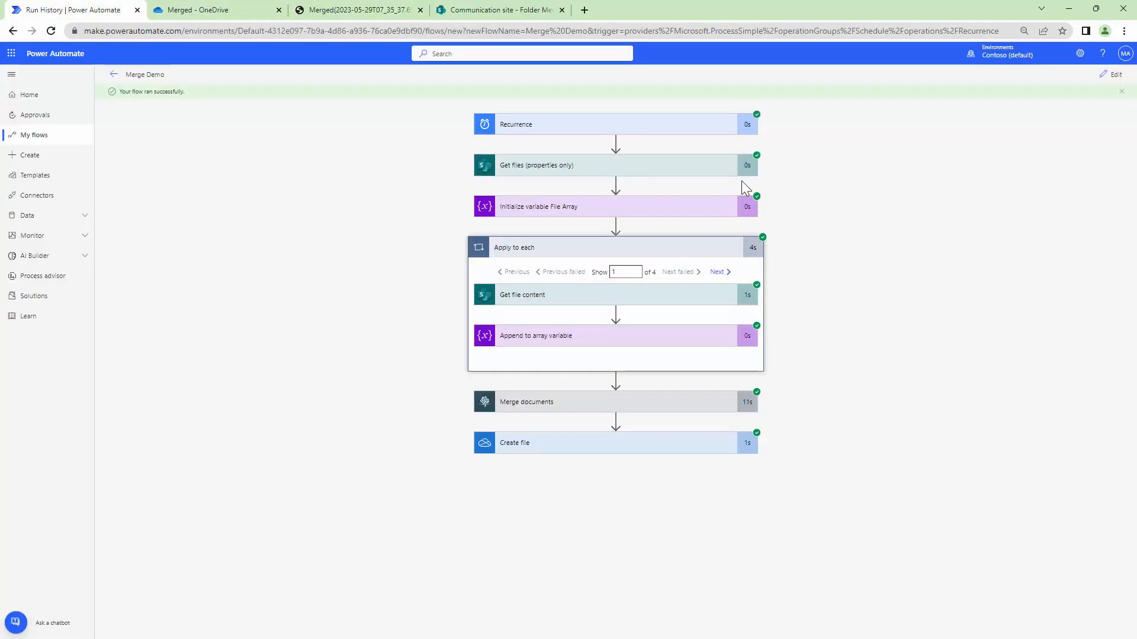
pyautogui.moveTo(676, 134)
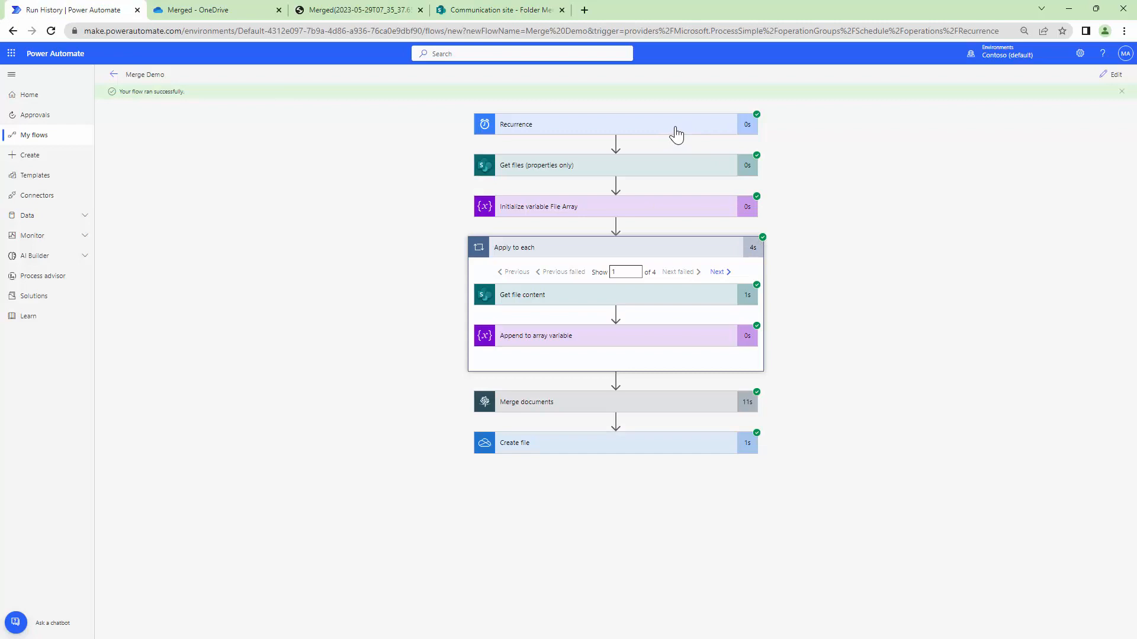